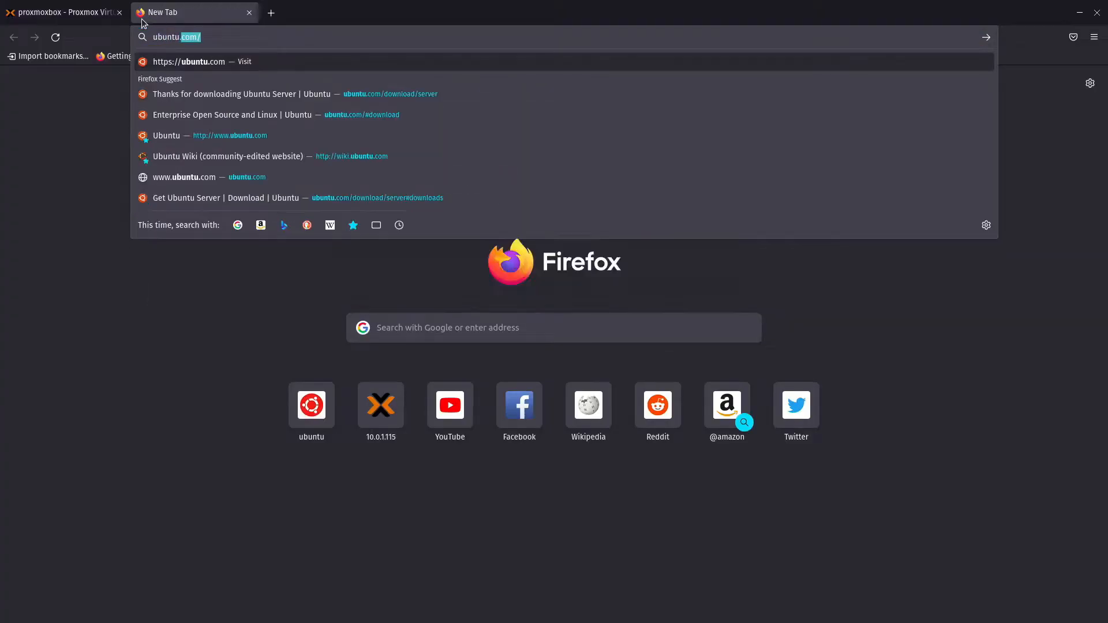
# Start the Ubuntu Server 22.04 LTS manual-install image download from ubuntu.com, then return to Proxmox.
pyautogui.click(233, 114)
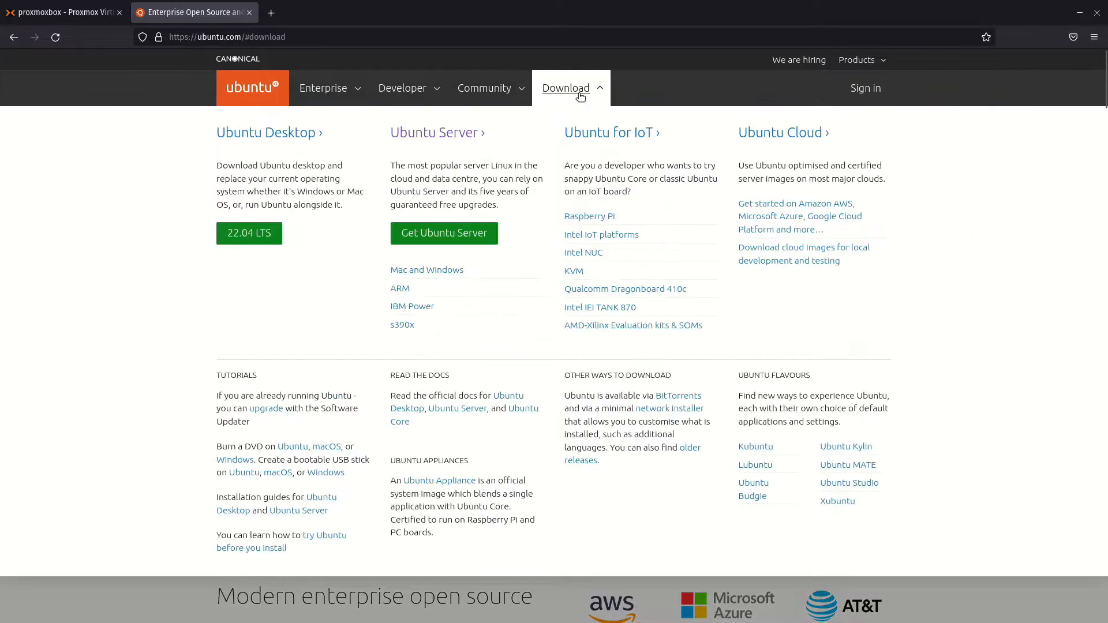
pyautogui.click(443, 233)
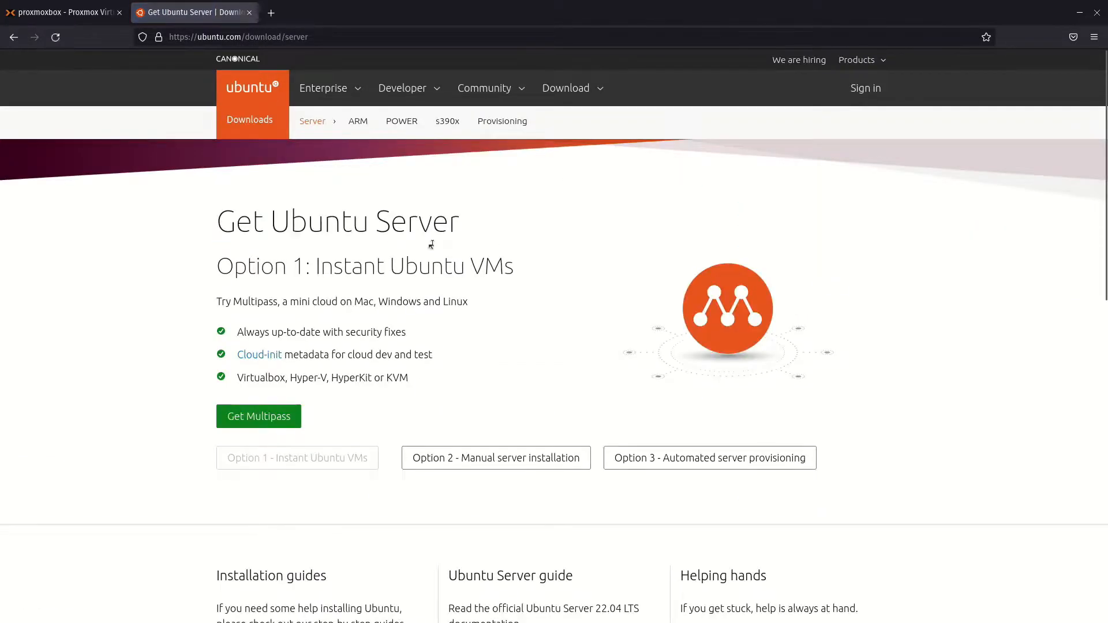
pyautogui.click(495, 457)
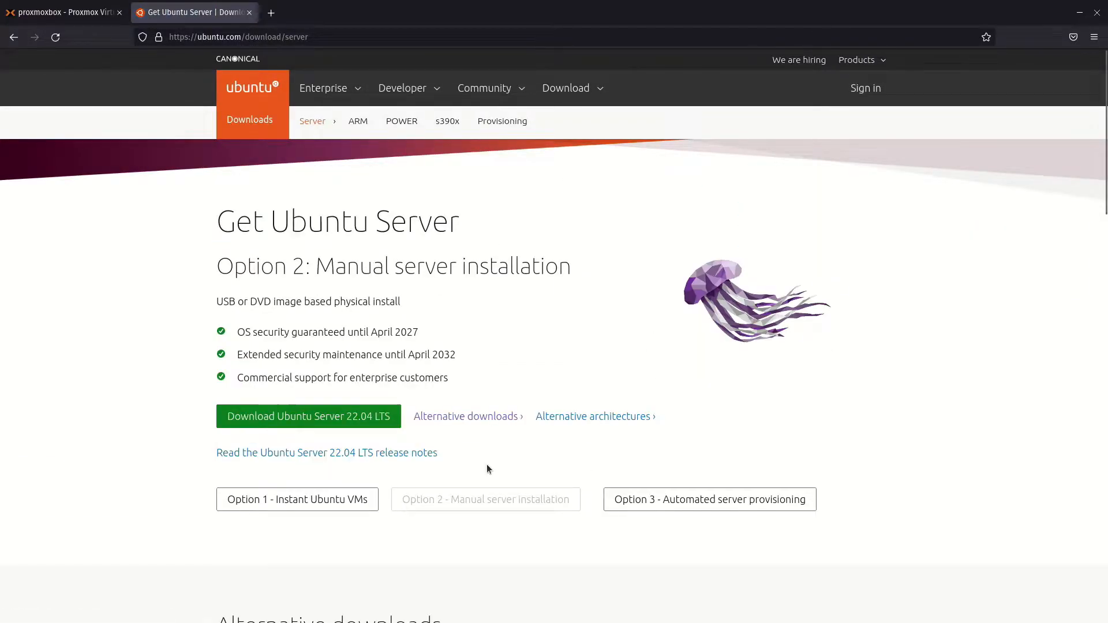
pyautogui.click(308, 416)
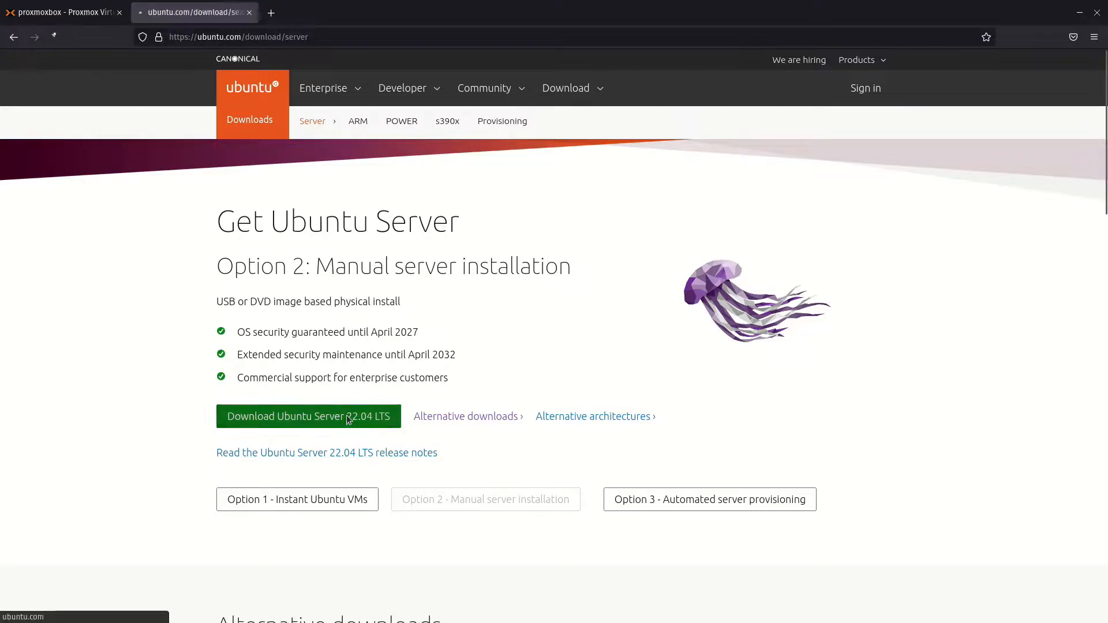
pyautogui.click(307, 416)
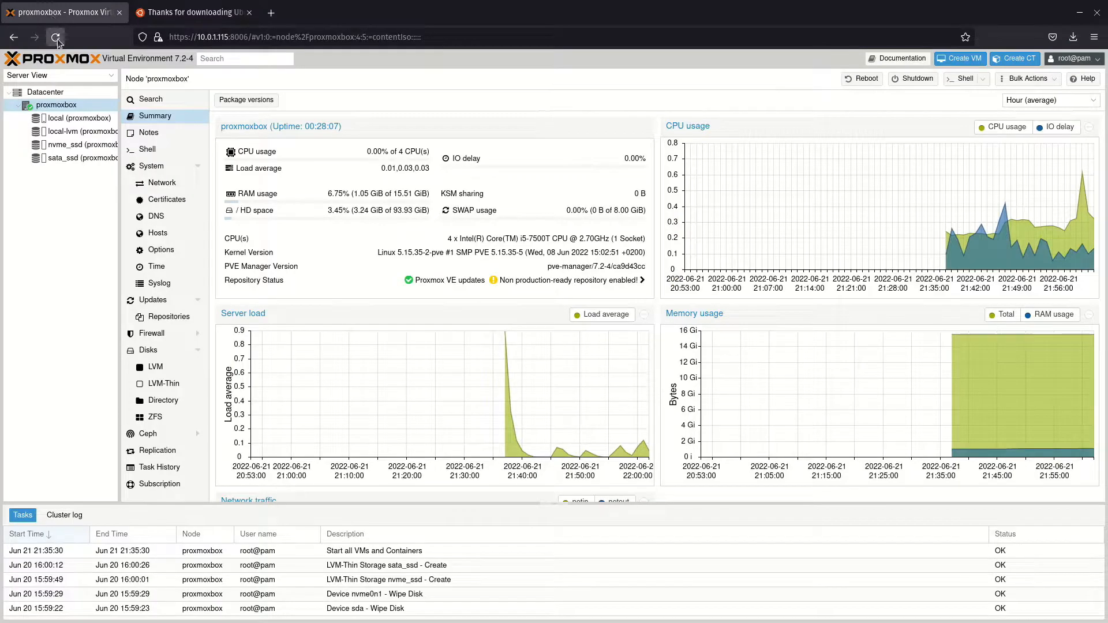
# Begin an ISO upload to the node's local storage and browse for the file.
pyautogui.click(78, 117)
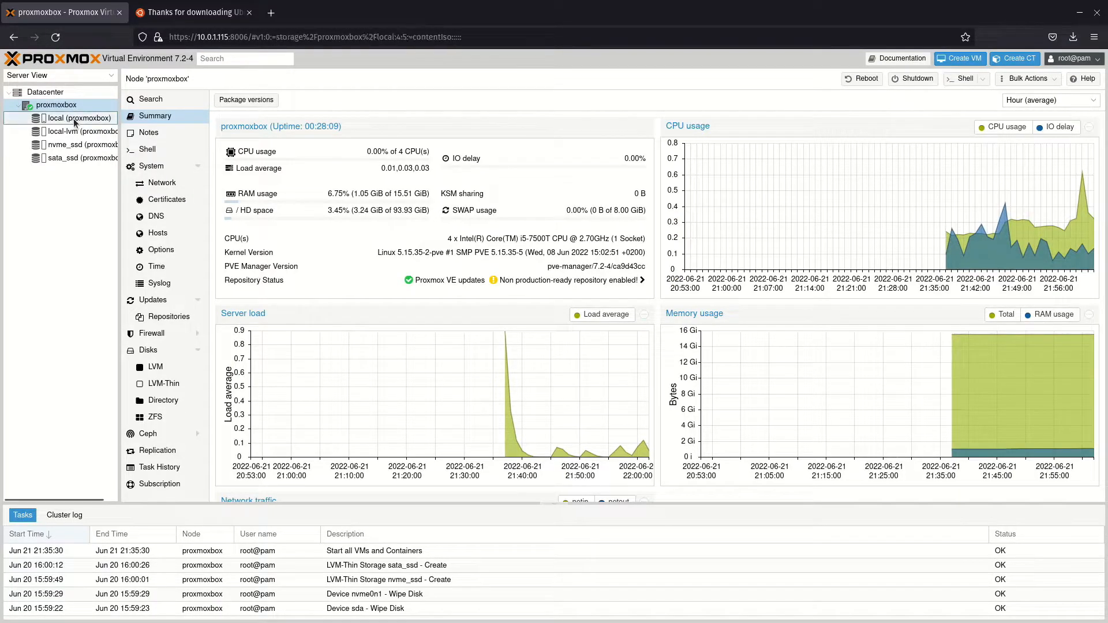
pyautogui.click(79, 118)
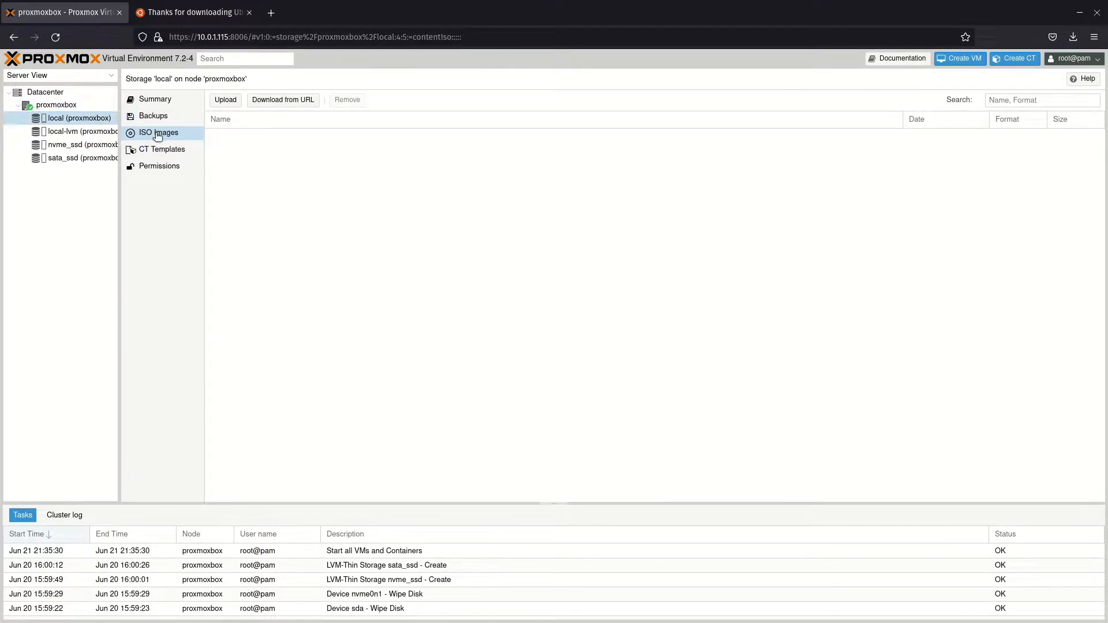
pyautogui.click(226, 99)
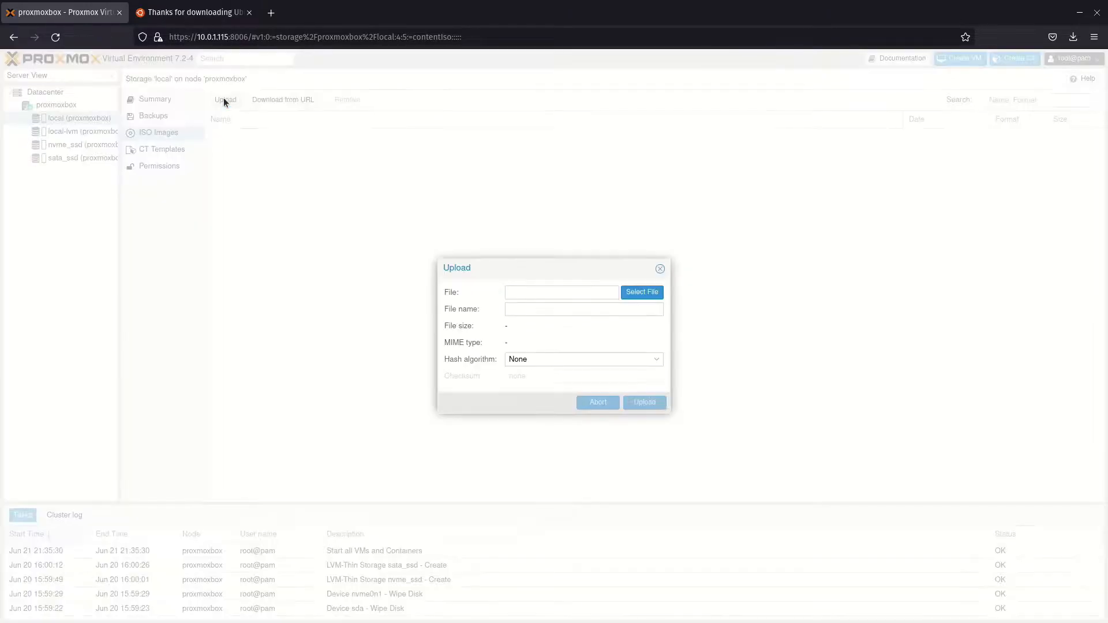
pyautogui.moveTo(641, 292)
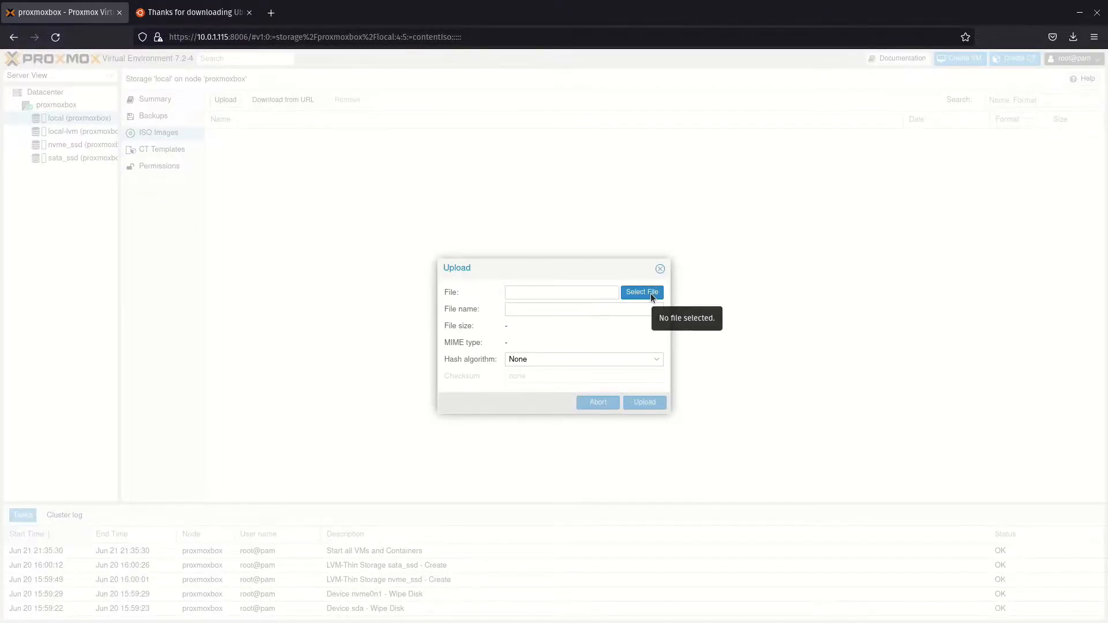
pyautogui.click(641, 292)
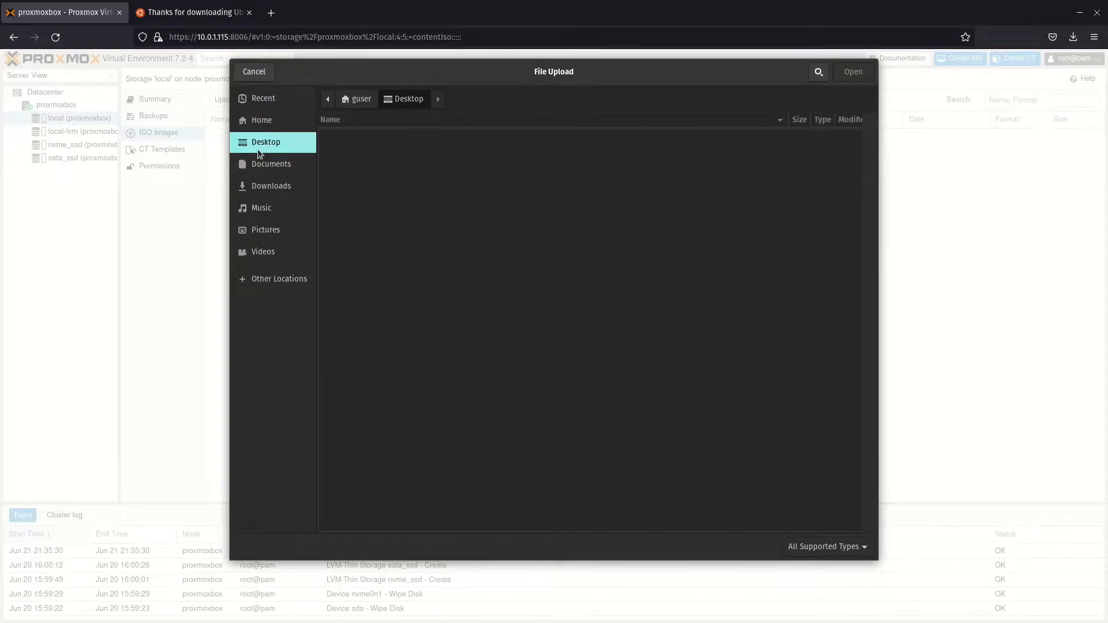
# Upload ubuntu-22.04-live-server-amd64.iso from Downloads to local storage and dismiss the task log.
pyautogui.click(270, 185)
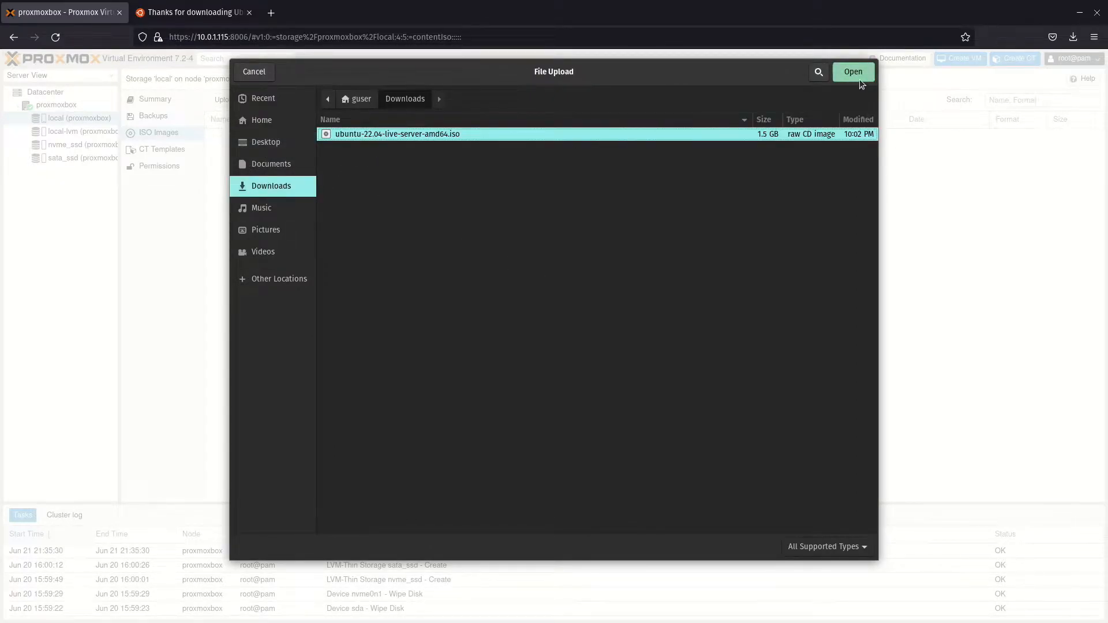
pyautogui.click(854, 72)
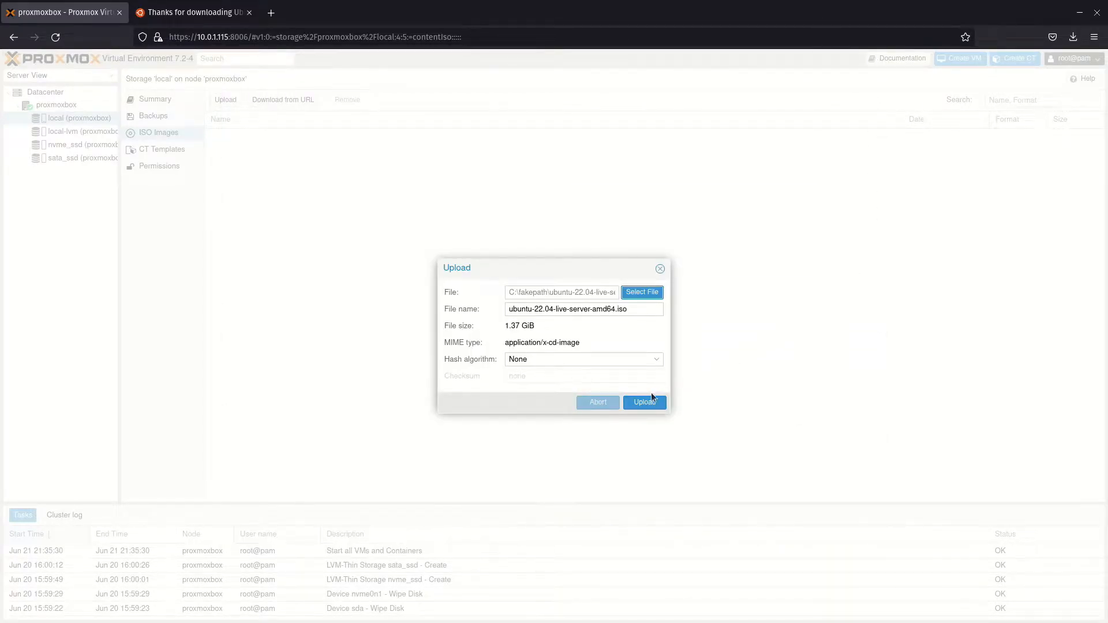
pyautogui.click(644, 402)
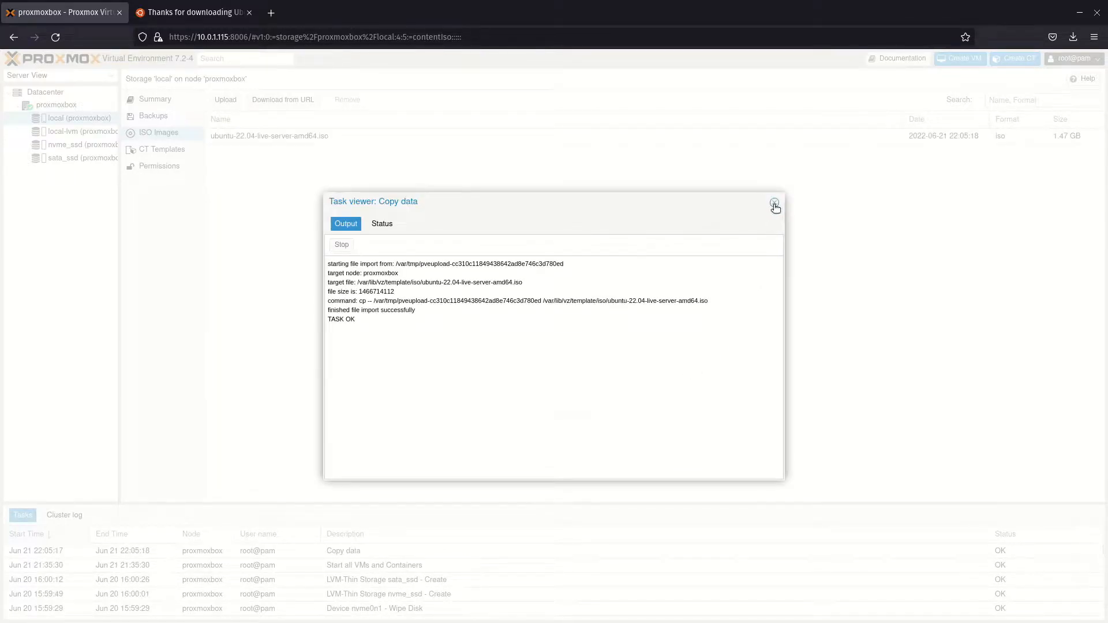
pyautogui.click(774, 205)
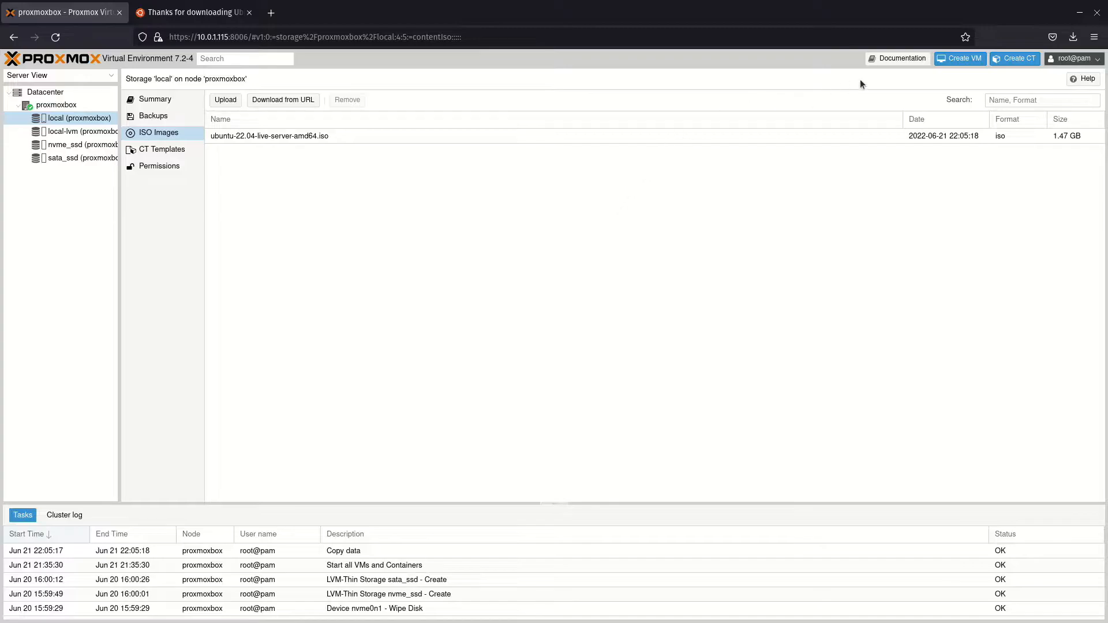
# Create a new VM named ubuntu with the ubuntu-22.04 server ISO as boot media, reaching System.
pyautogui.click(960, 58)
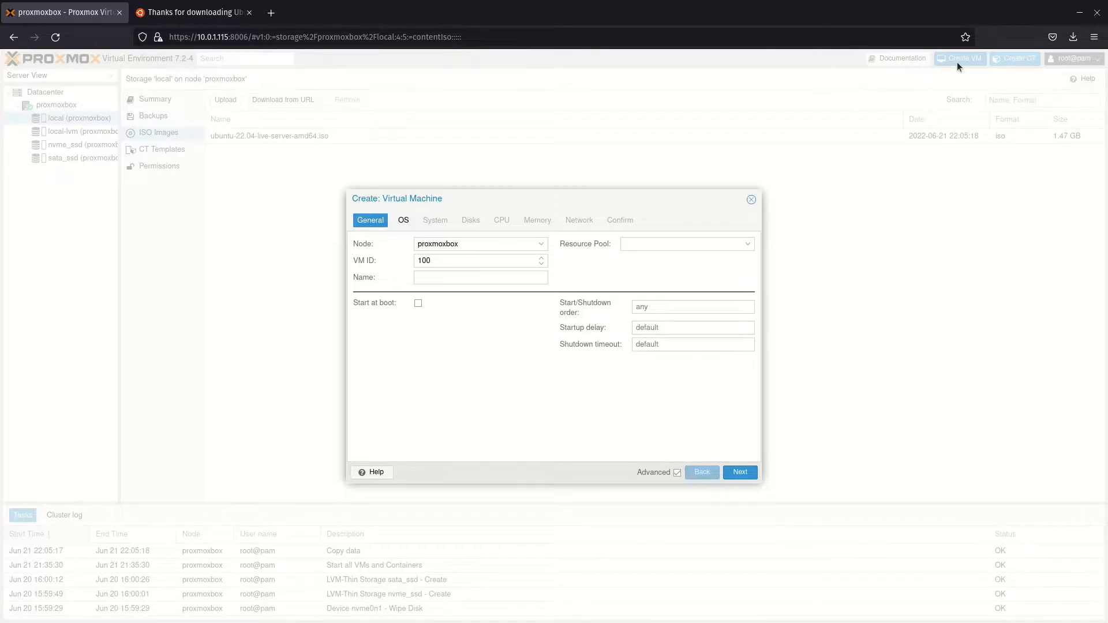
pyautogui.write('ubuntu')
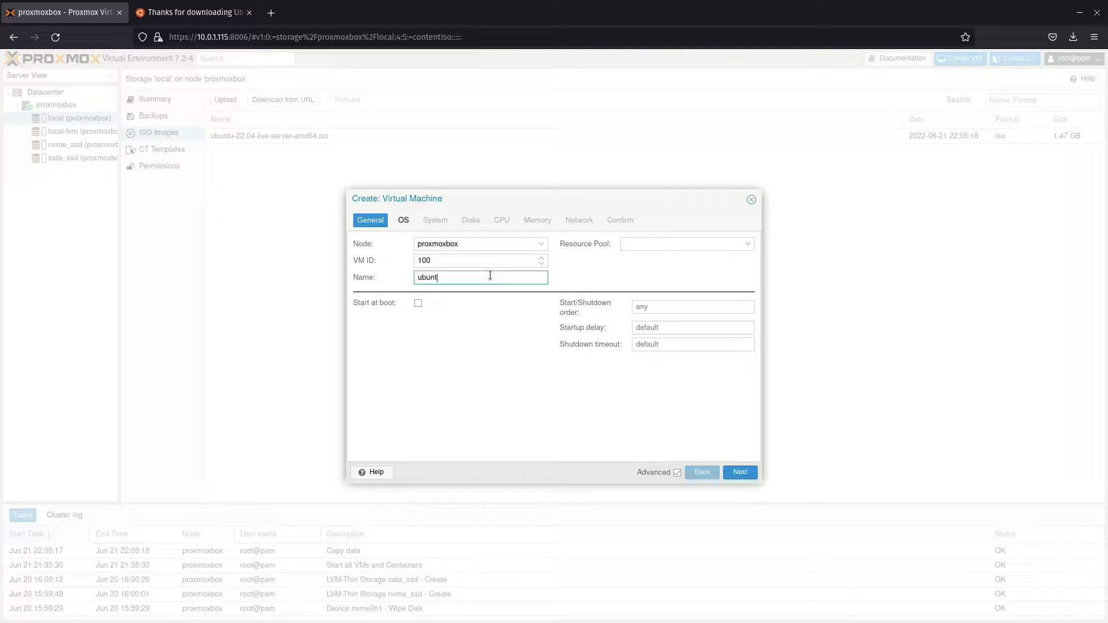
pyautogui.click(739, 472)
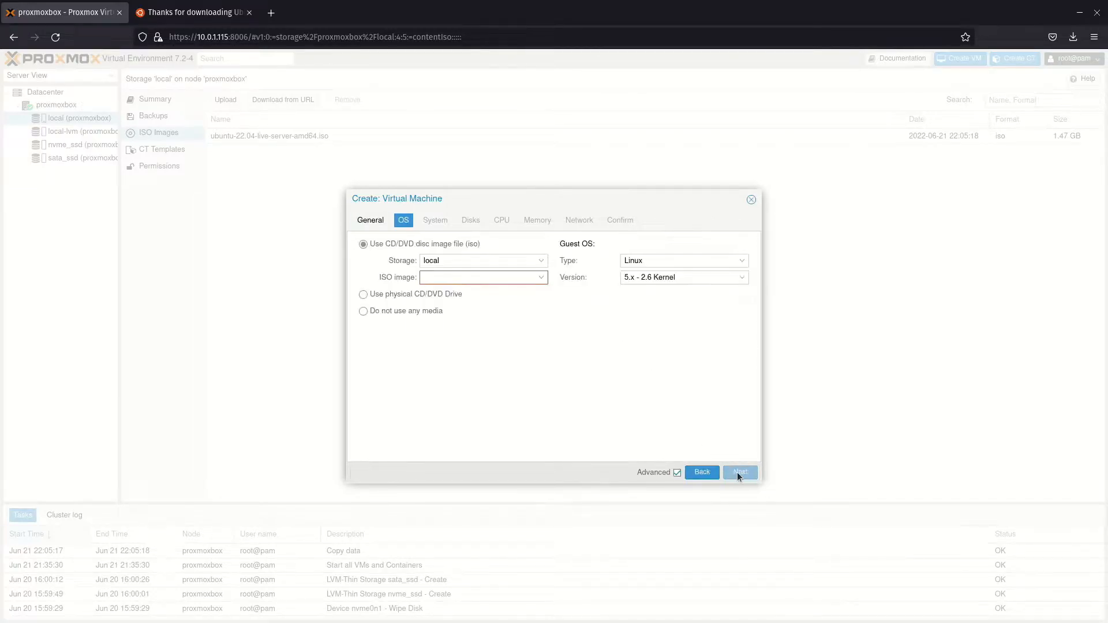
pyautogui.click(482, 277)
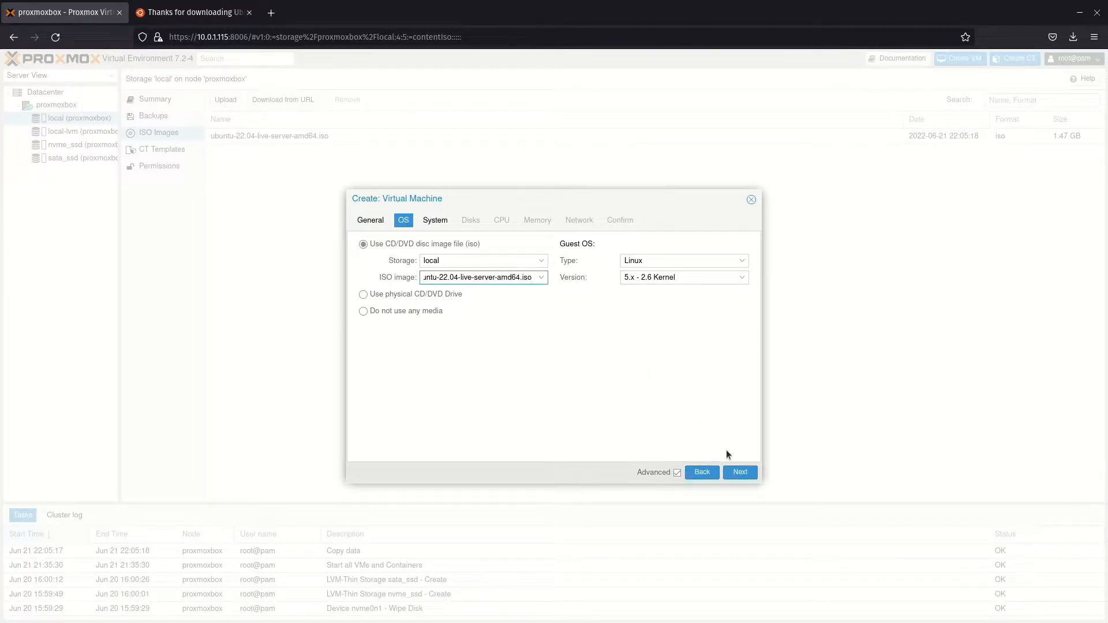
pyautogui.click(739, 473)
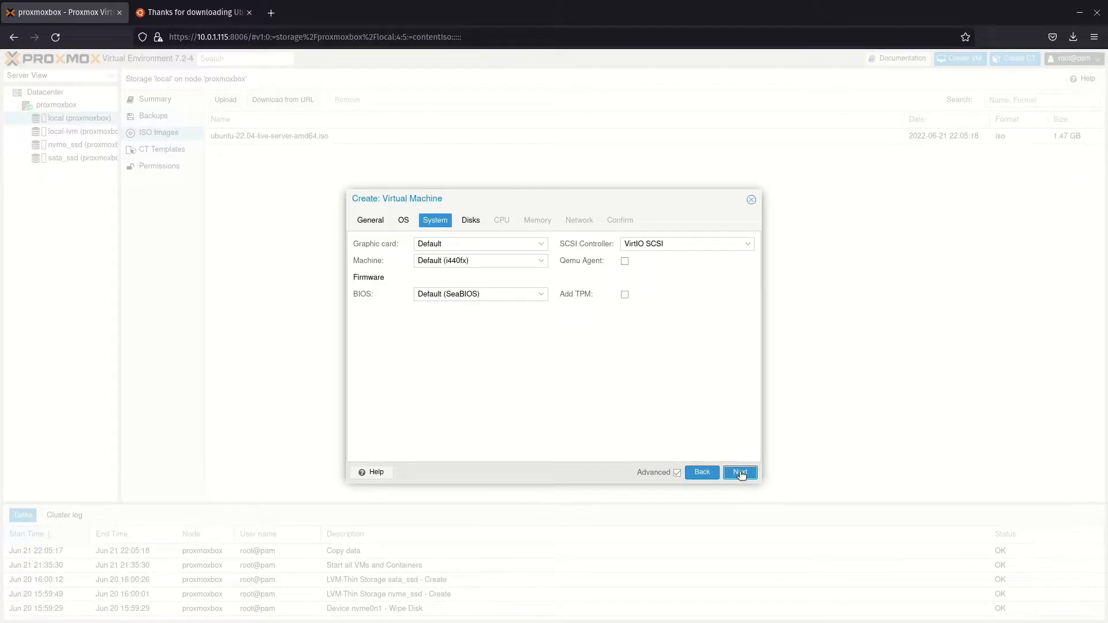
# Give the VM a 64 GiB disk on sata_ssd and 2 CPU cores, reaching Memory.
pyautogui.click(739, 473)
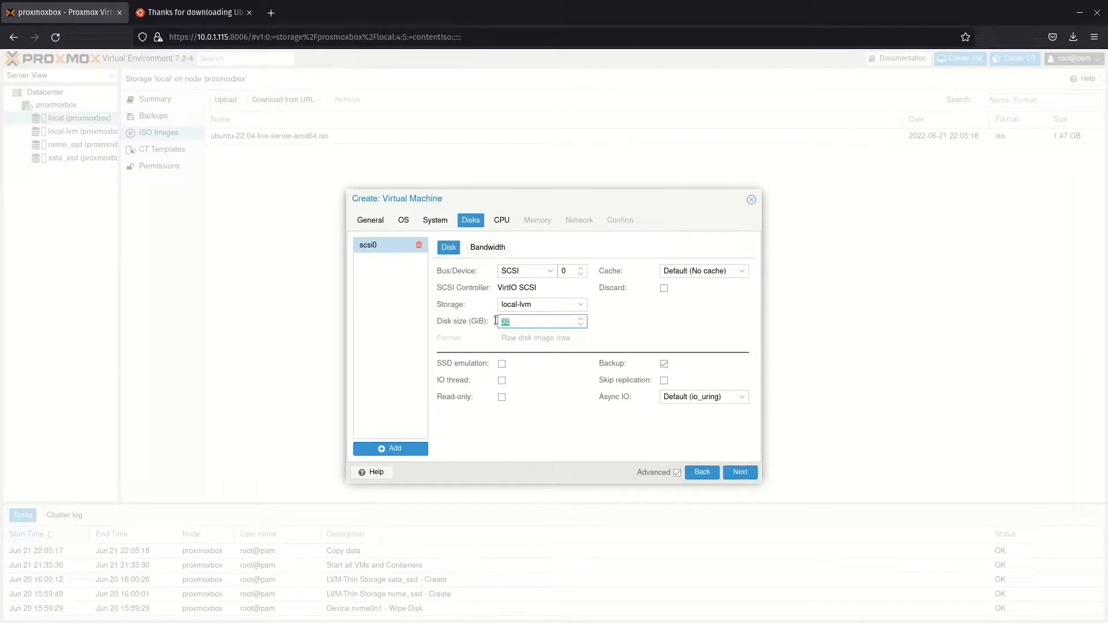
pyautogui.write('64')
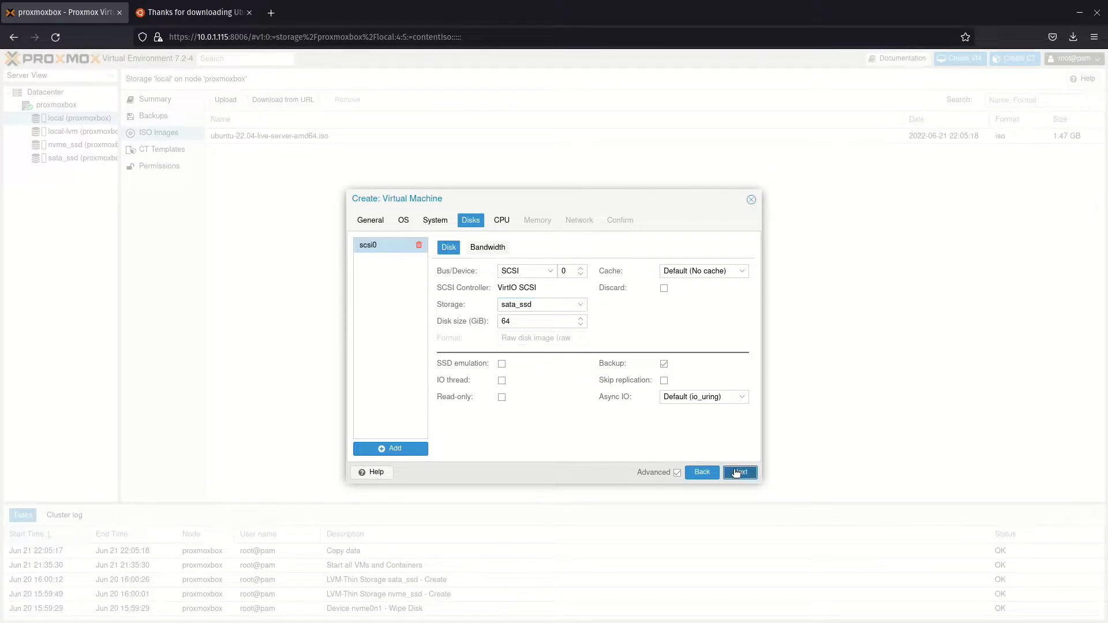
pyautogui.click(739, 472)
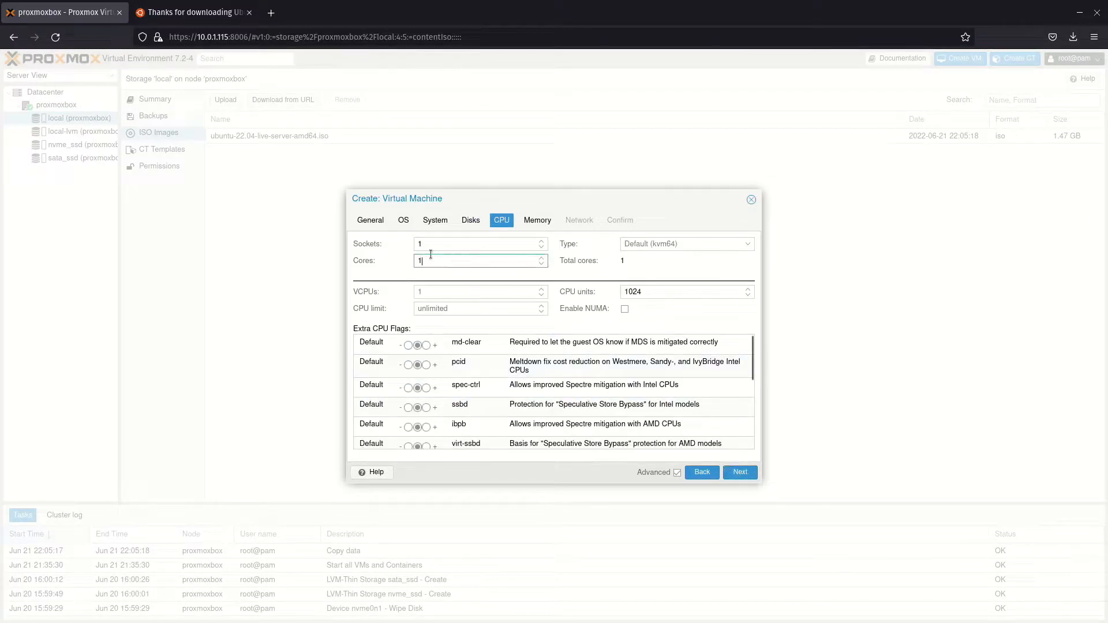
pyautogui.write('2')
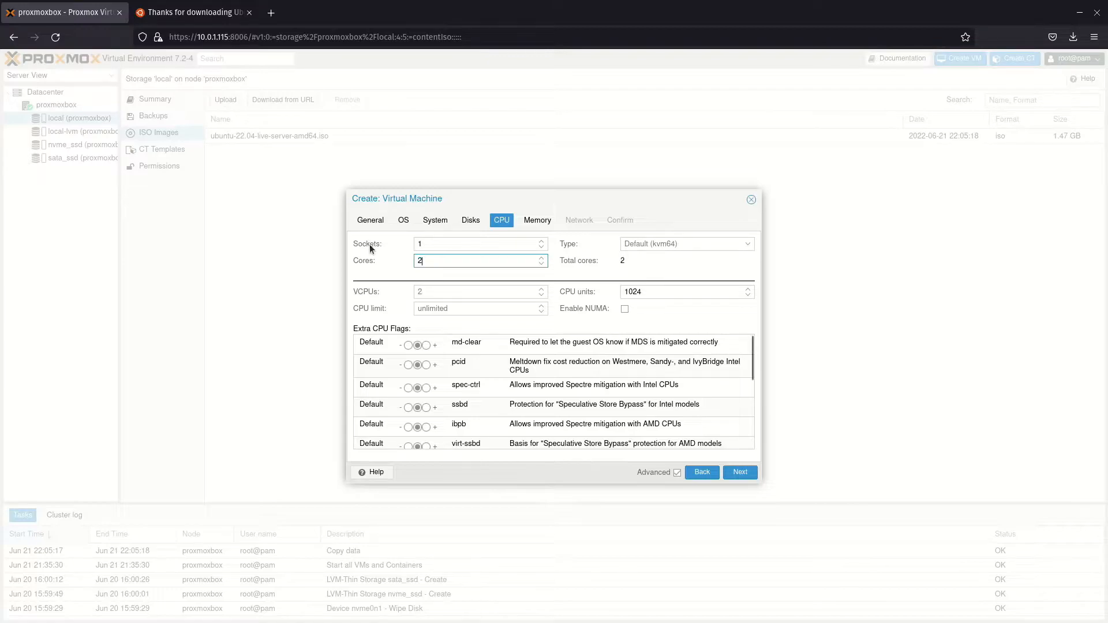
pyautogui.moveTo(574, 357)
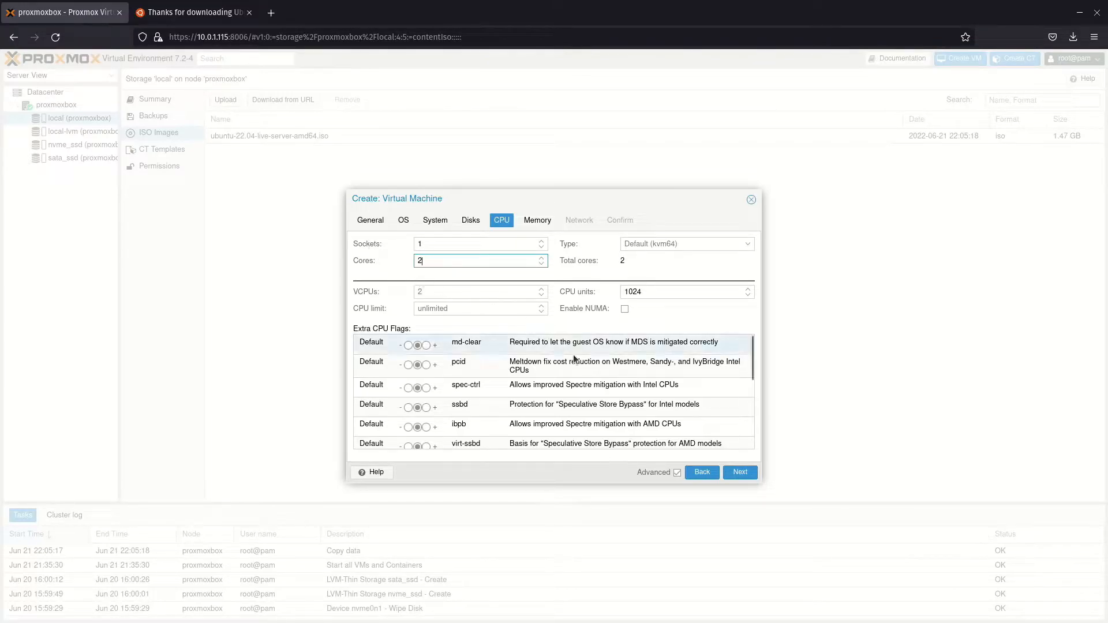
pyautogui.click(739, 472)
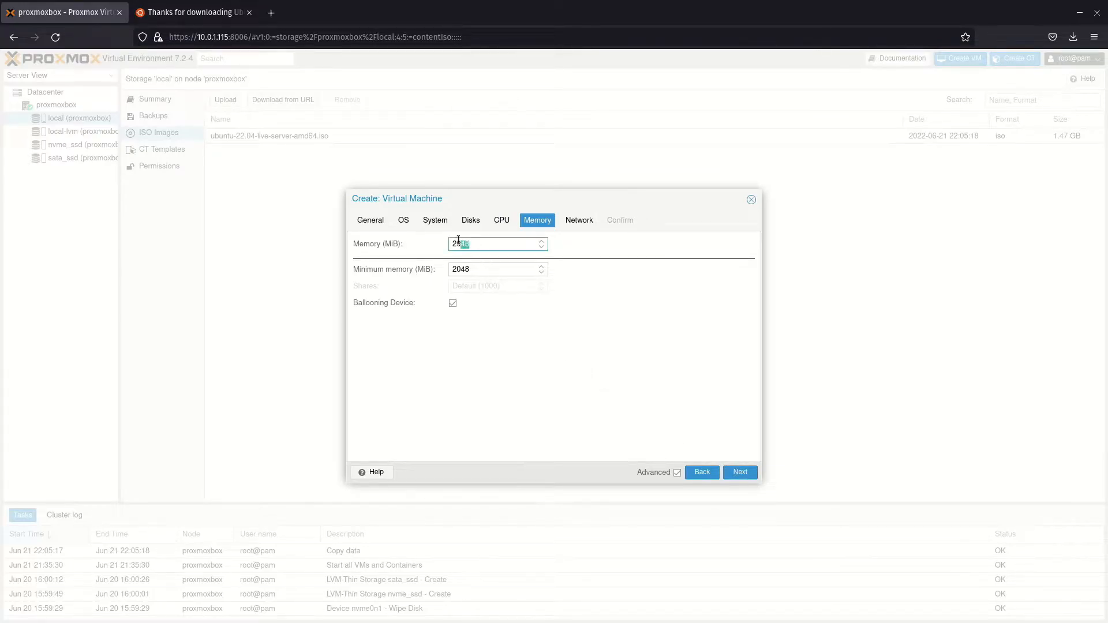
# Set memory to 4096 MiB with a 512 MiB minimum.
pyautogui.tripleClick(497, 243)
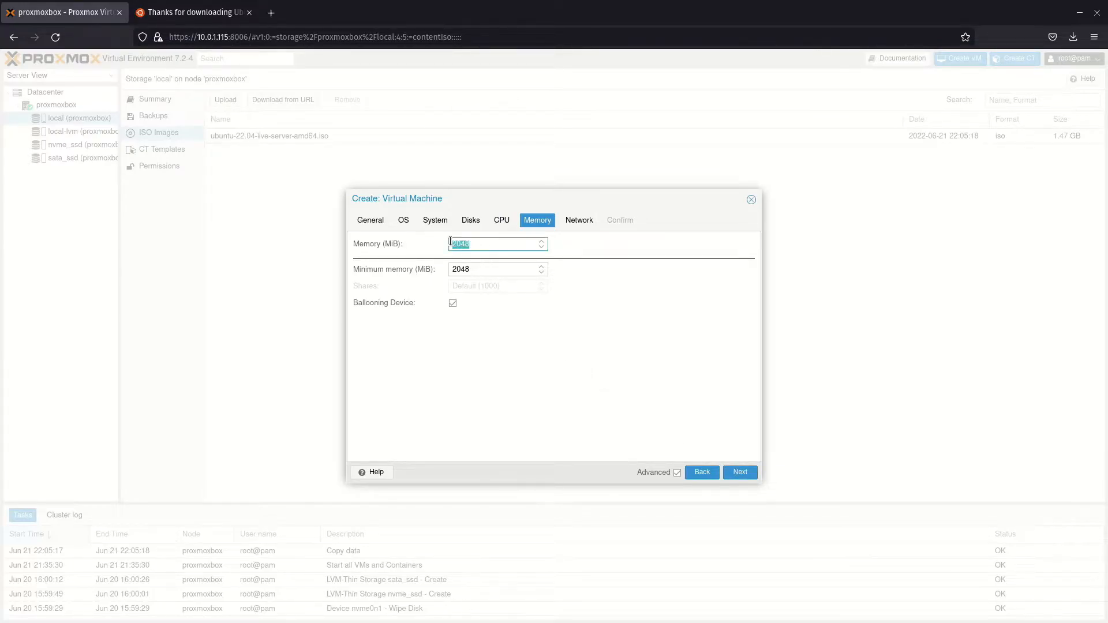
pyautogui.write('4096')
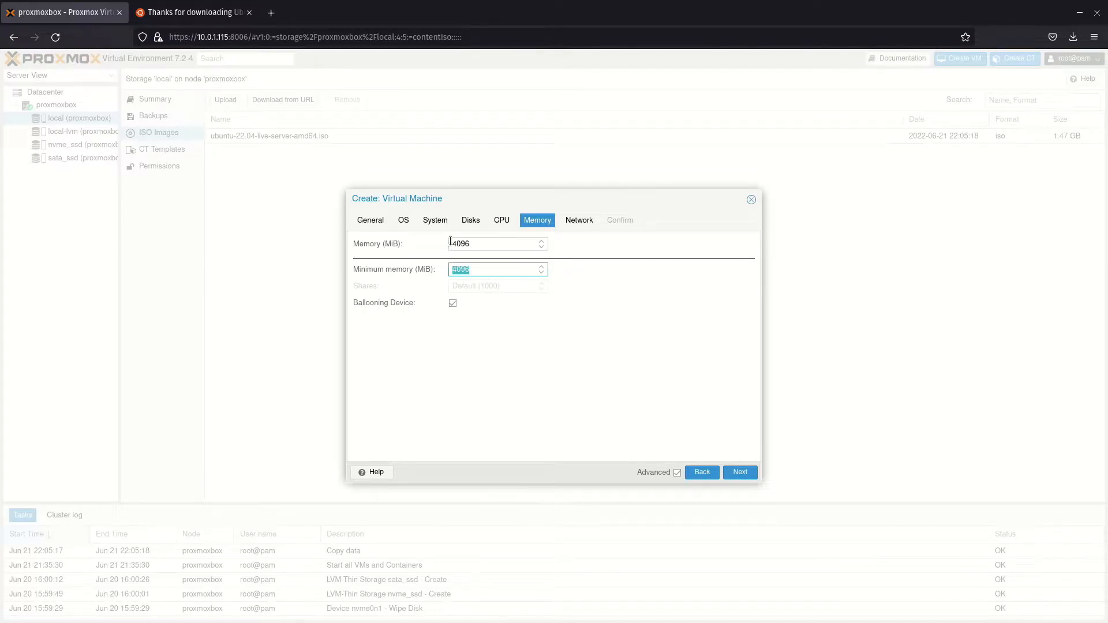
pyautogui.write('512')
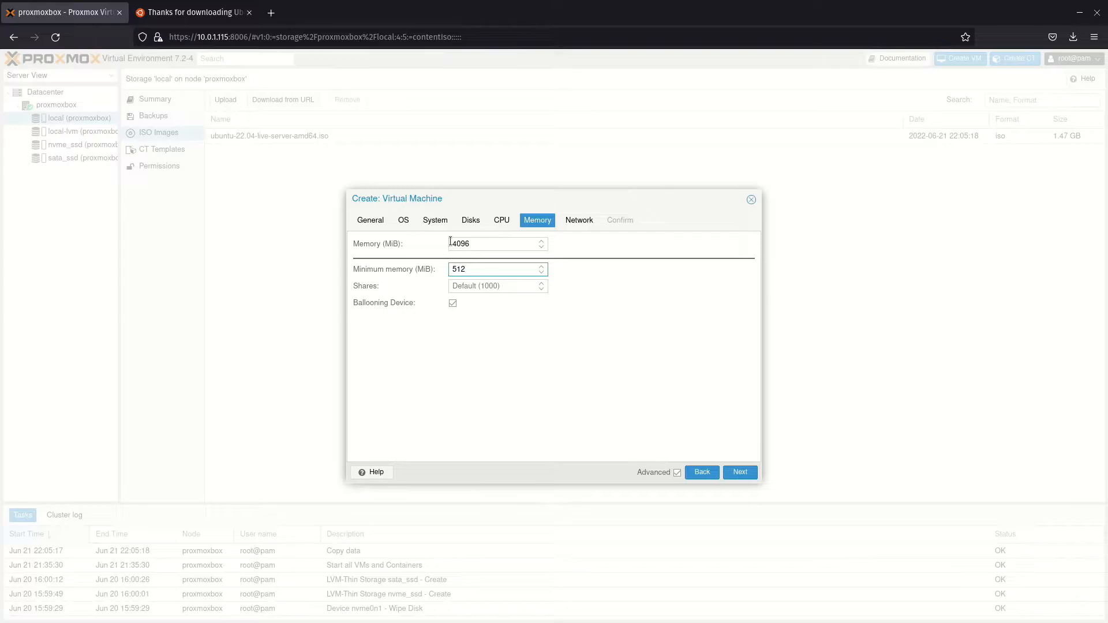
pyautogui.moveTo(738, 460)
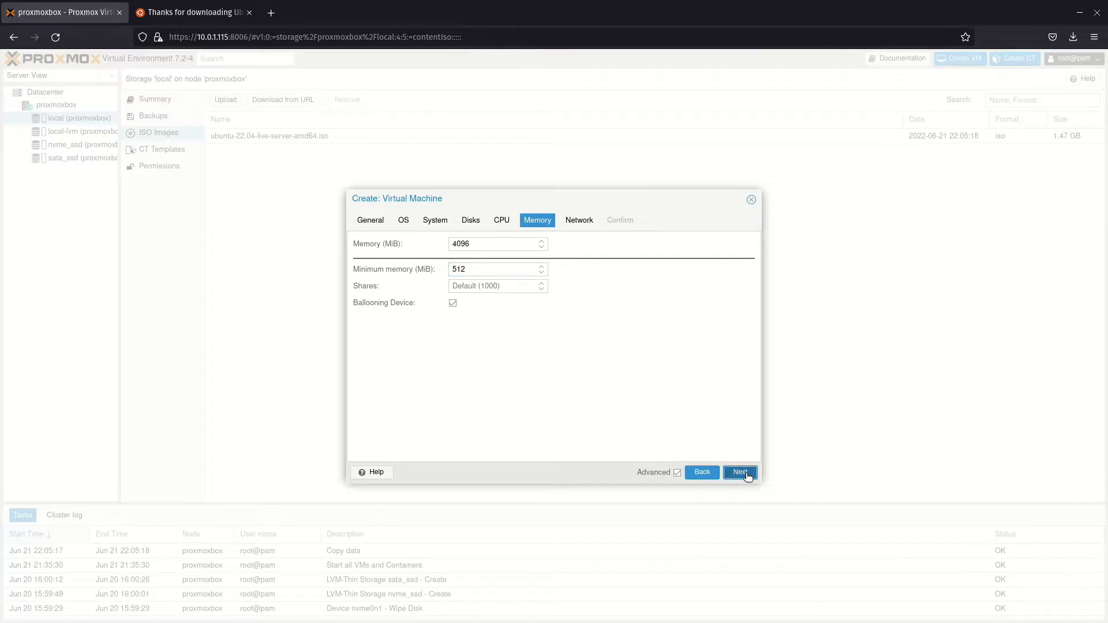
# Keep default networking, confirm the summary and finish creating VM 100.
pyautogui.click(740, 473)
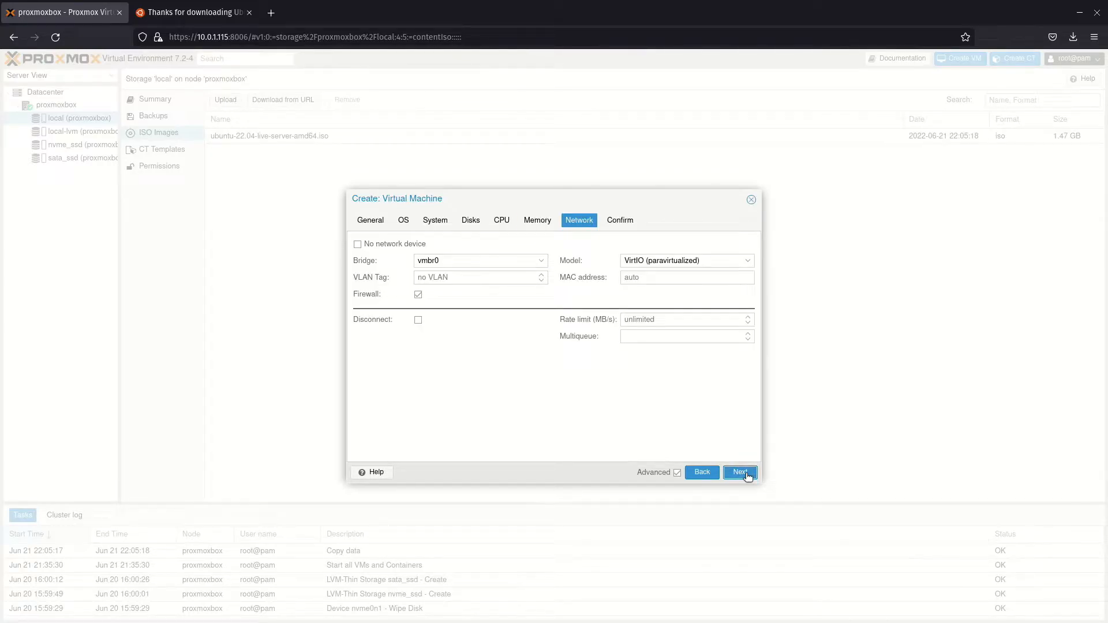
pyautogui.click(739, 473)
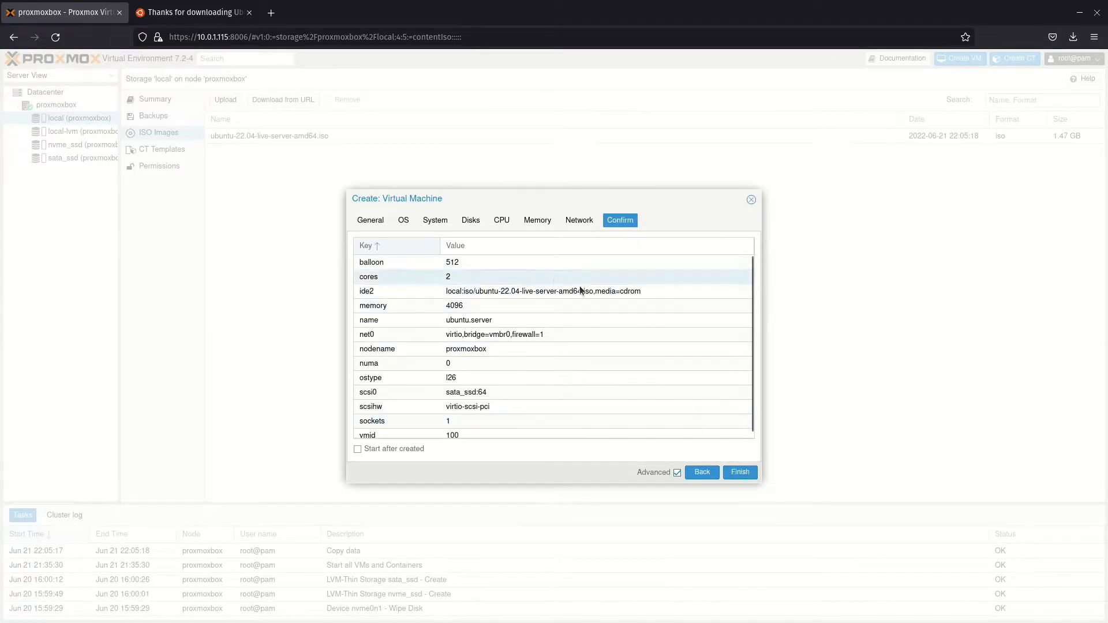
pyautogui.click(740, 472)
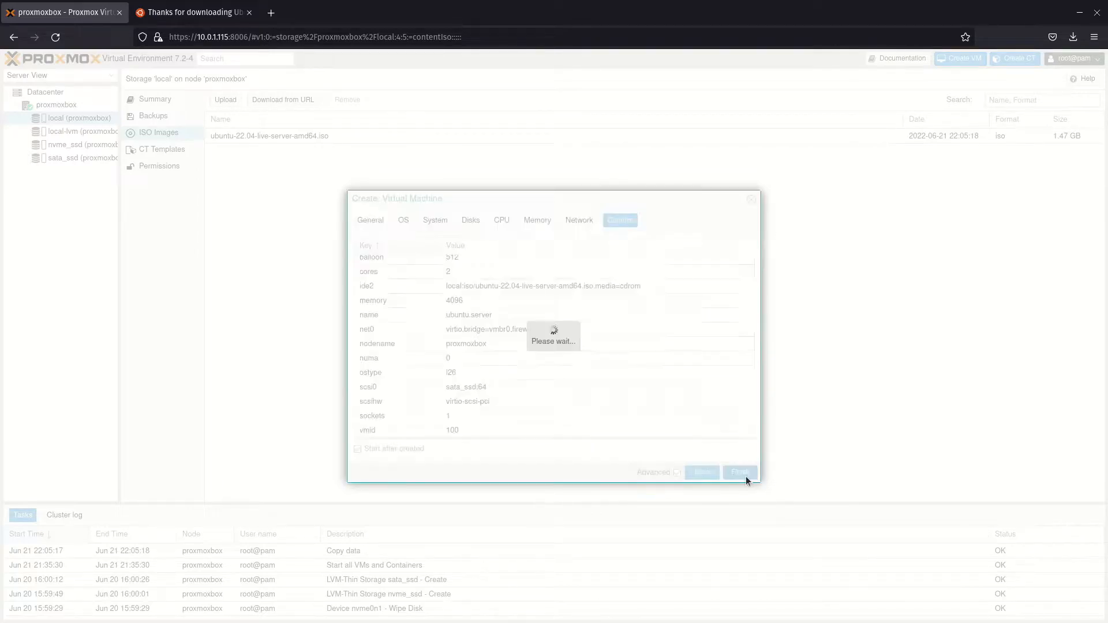
pyautogui.click(739, 473)
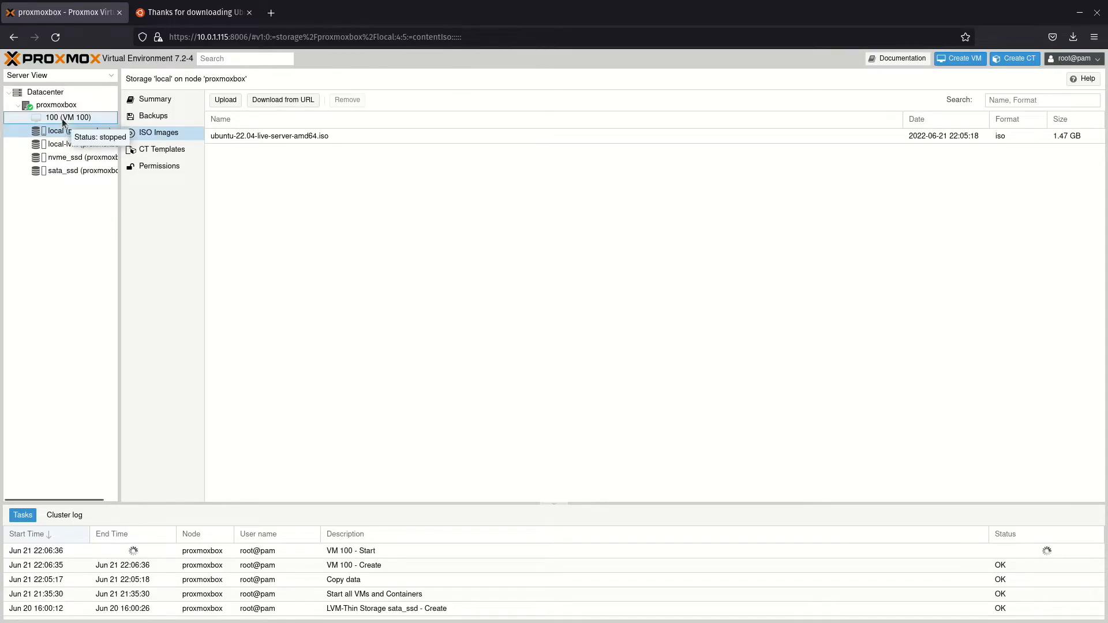
# Start VM 100 with its console open and choose English in the Ubuntu Server installer.
pyautogui.click(987, 78)
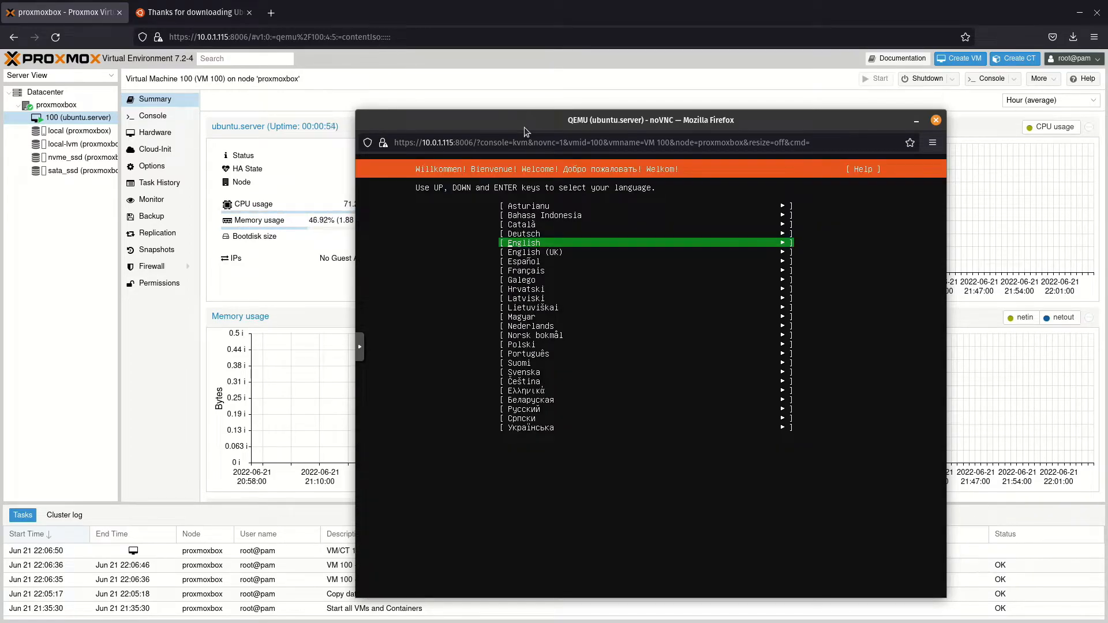
pyautogui.press('Return')
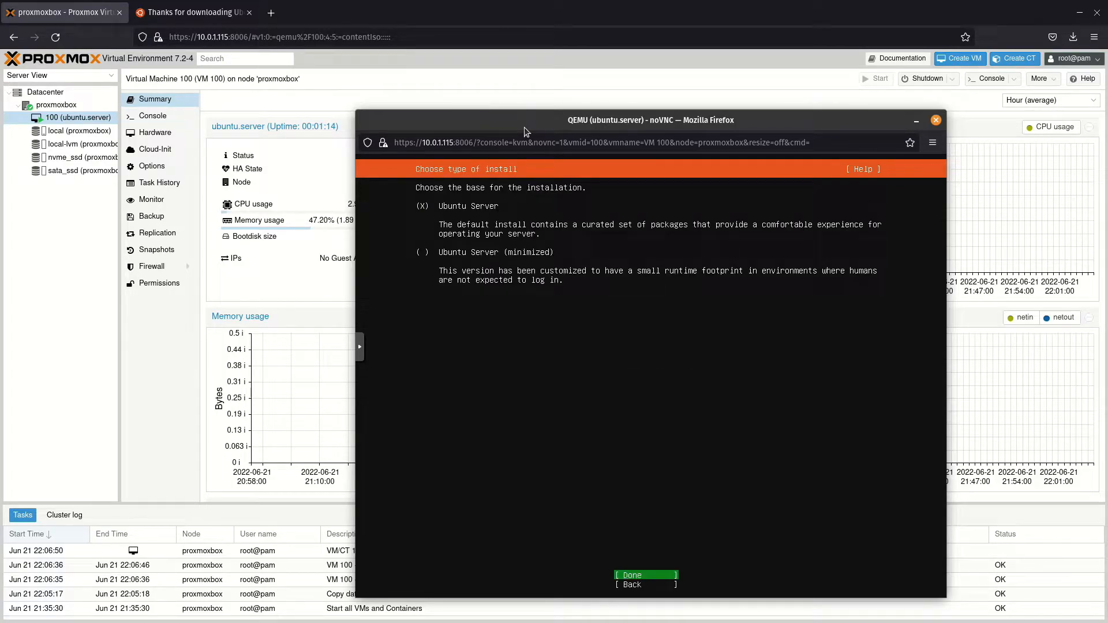
# Accept the standard install type and switch ens18's IPv4 method to Manual.
pyautogui.click(644, 575)
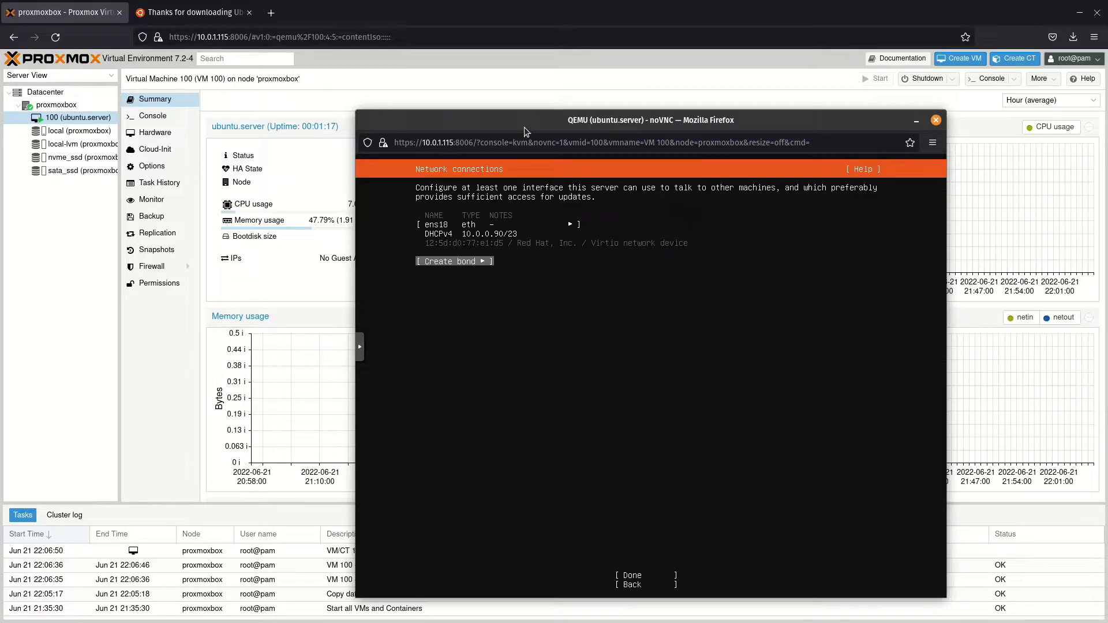
pyautogui.click(568, 224)
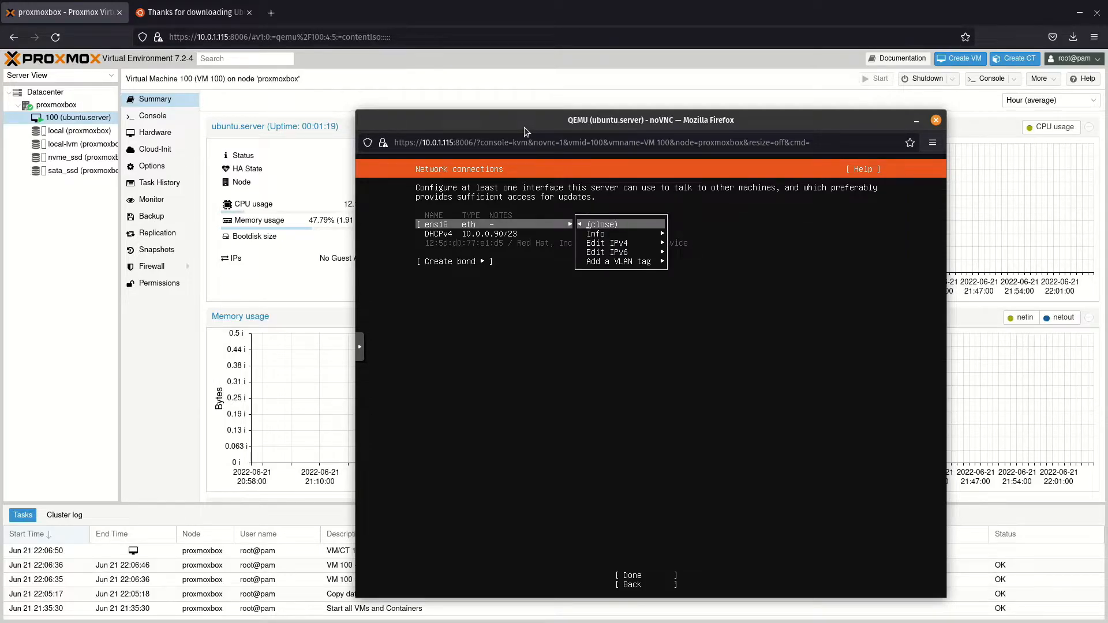
pyautogui.click(607, 243)
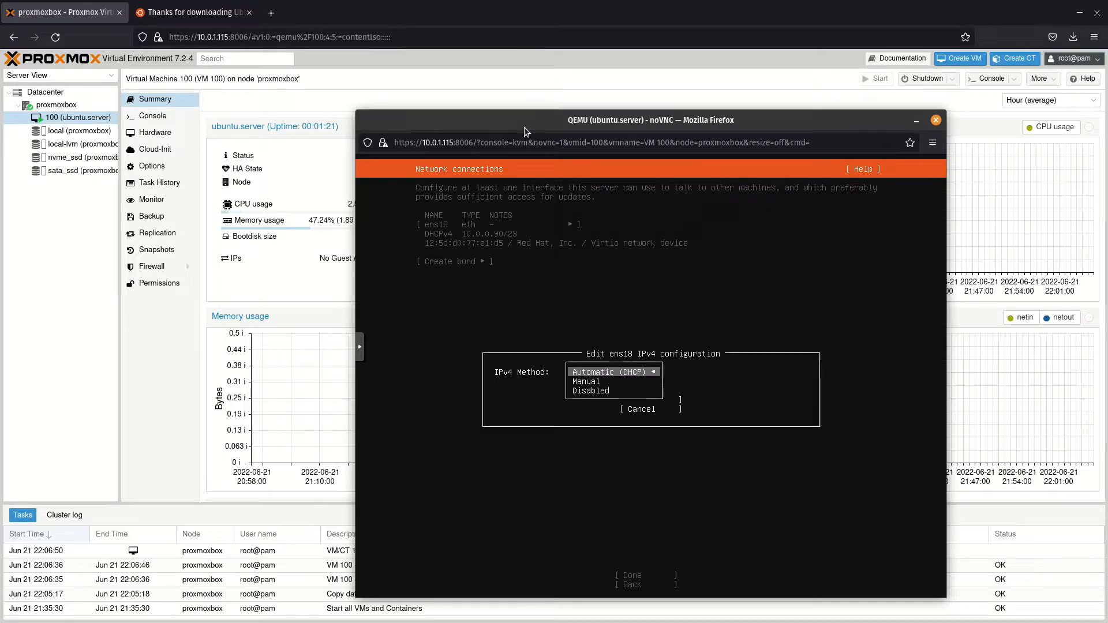
pyautogui.click(585, 381)
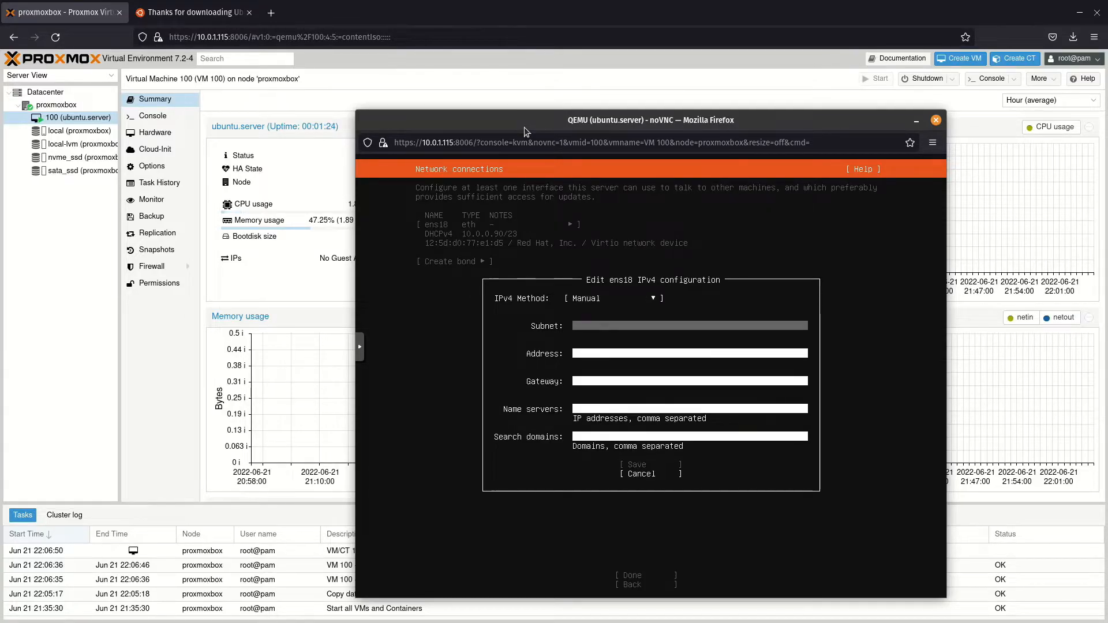
# Save ens18 with subnet 10.0.0.0/23, address 10.0.1.116, gateway and name server 10.0.0.1.
pyautogui.write('10.0.0.0')
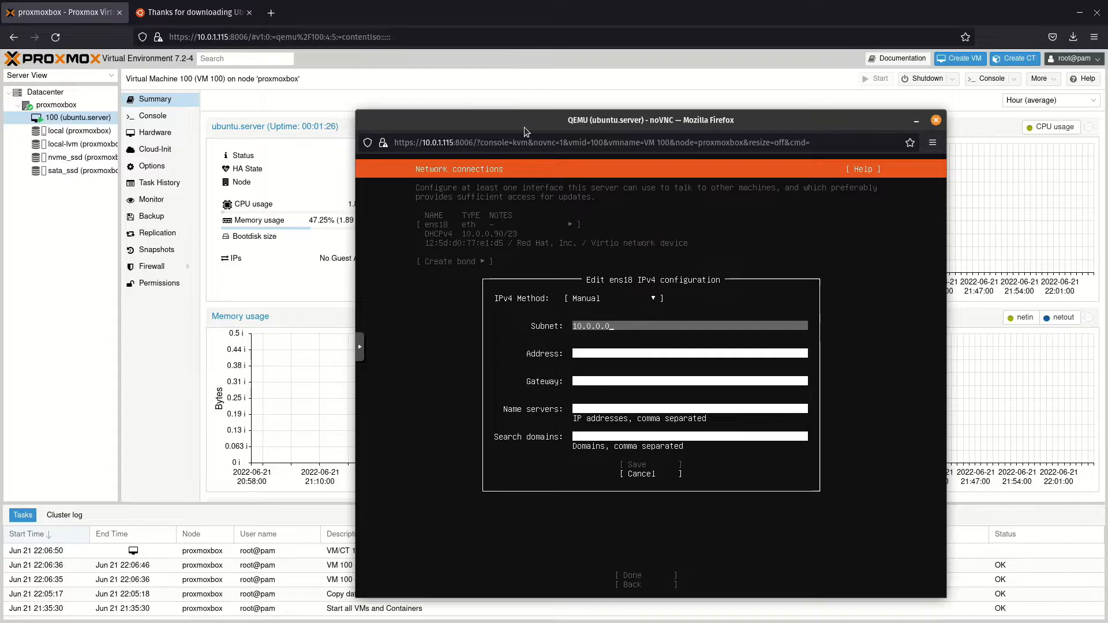
pyautogui.write('/23')
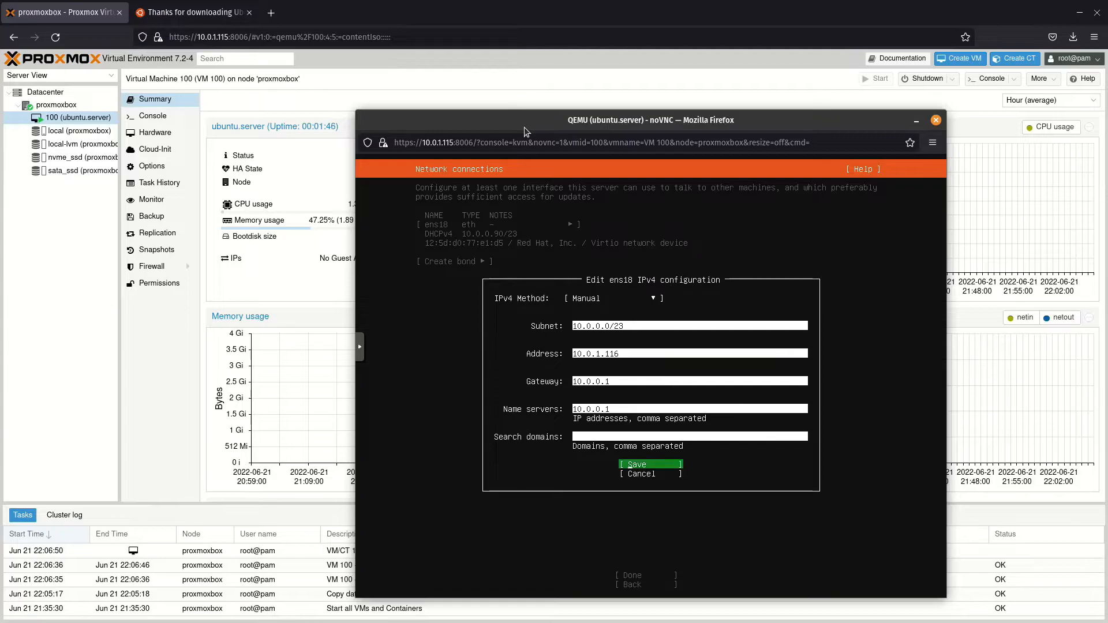
pyautogui.click(650, 464)
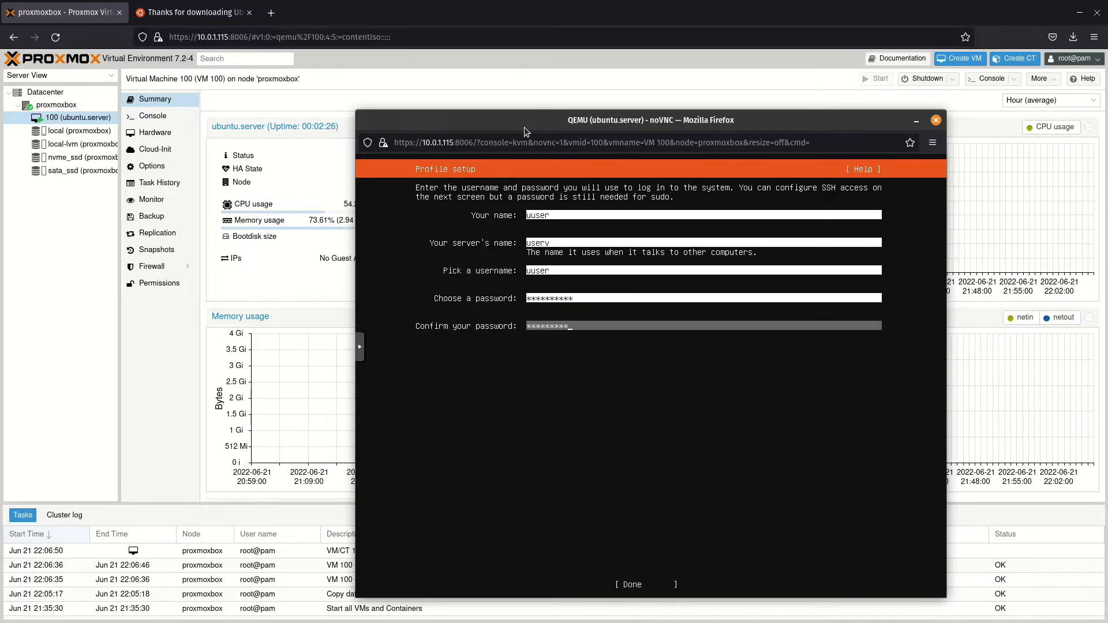
# Submit the user profile, select Install OpenSSH server, and skip the featured server snaps.
pyautogui.click(631, 584)
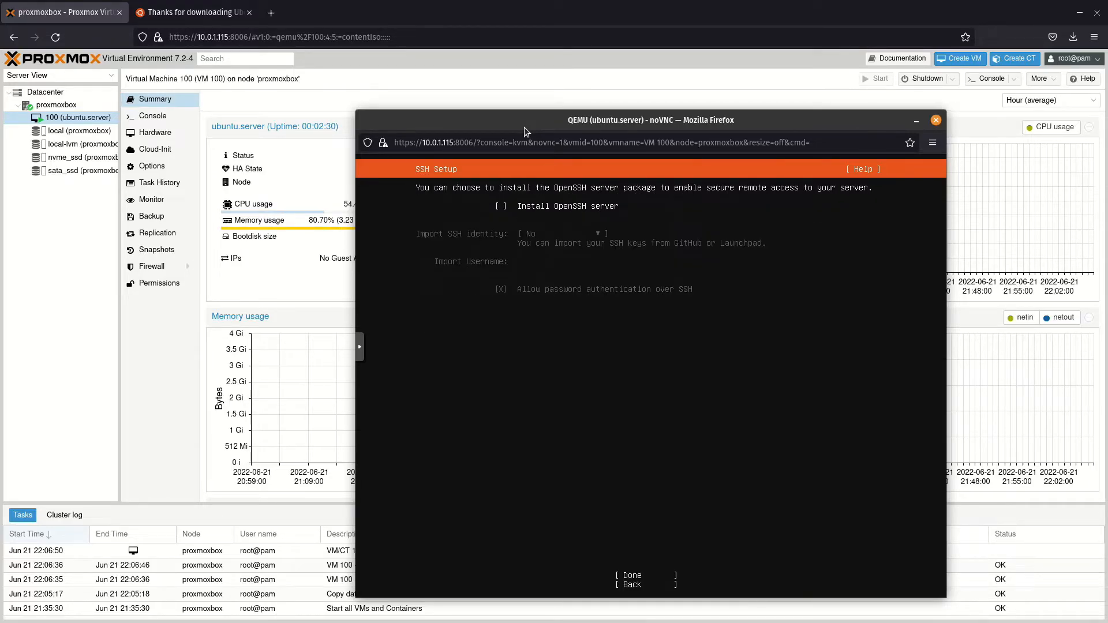
pyautogui.click(500, 205)
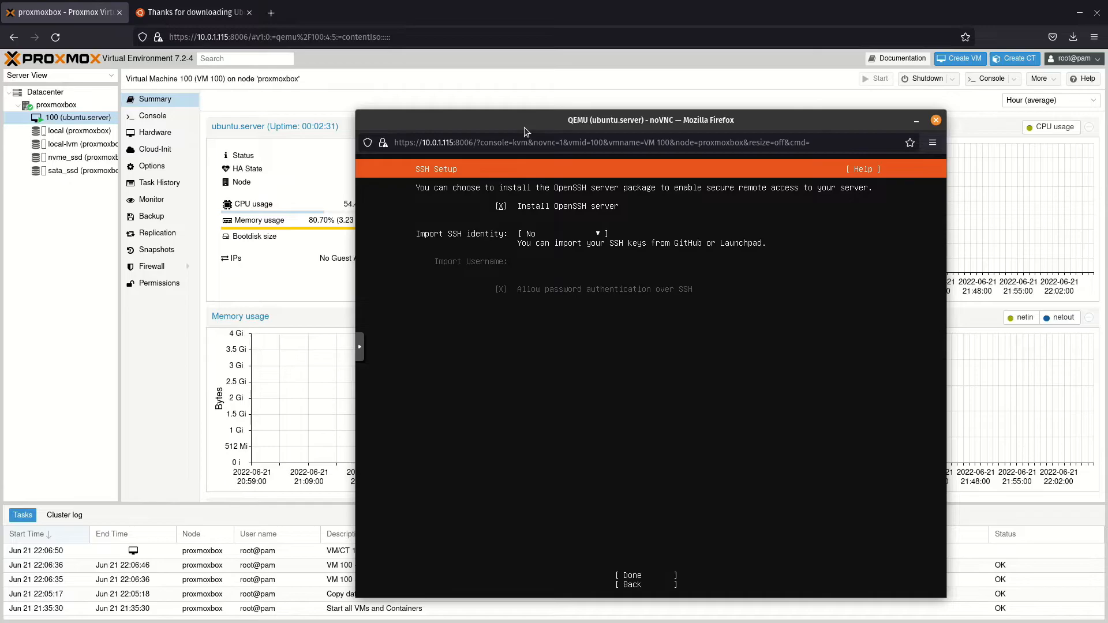
pyautogui.click(631, 575)
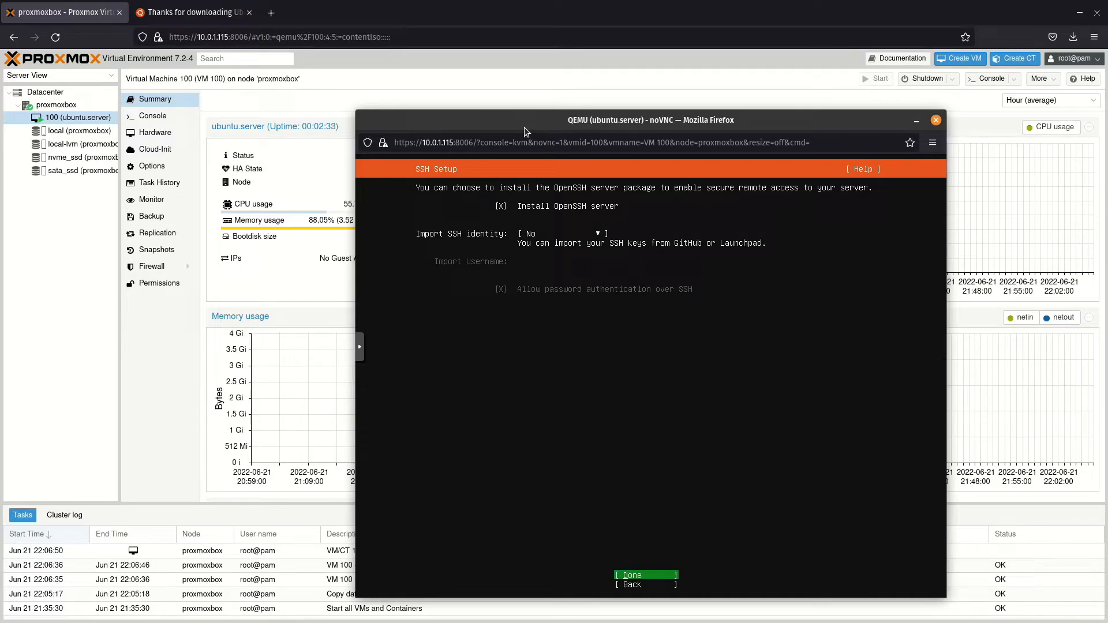
pyautogui.click(644, 575)
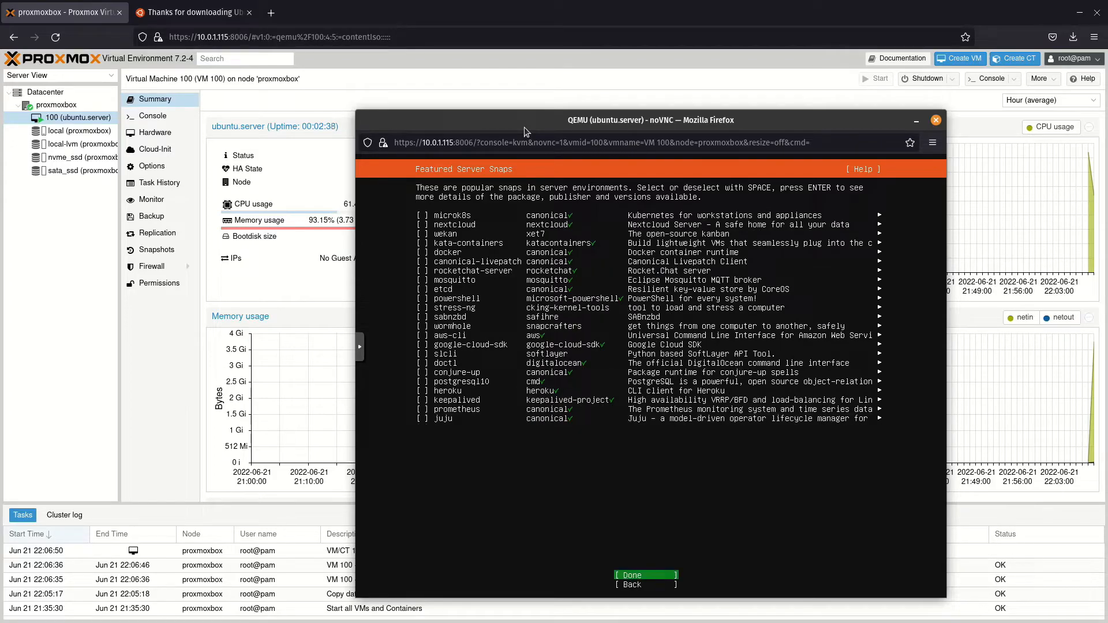
pyautogui.click(645, 575)
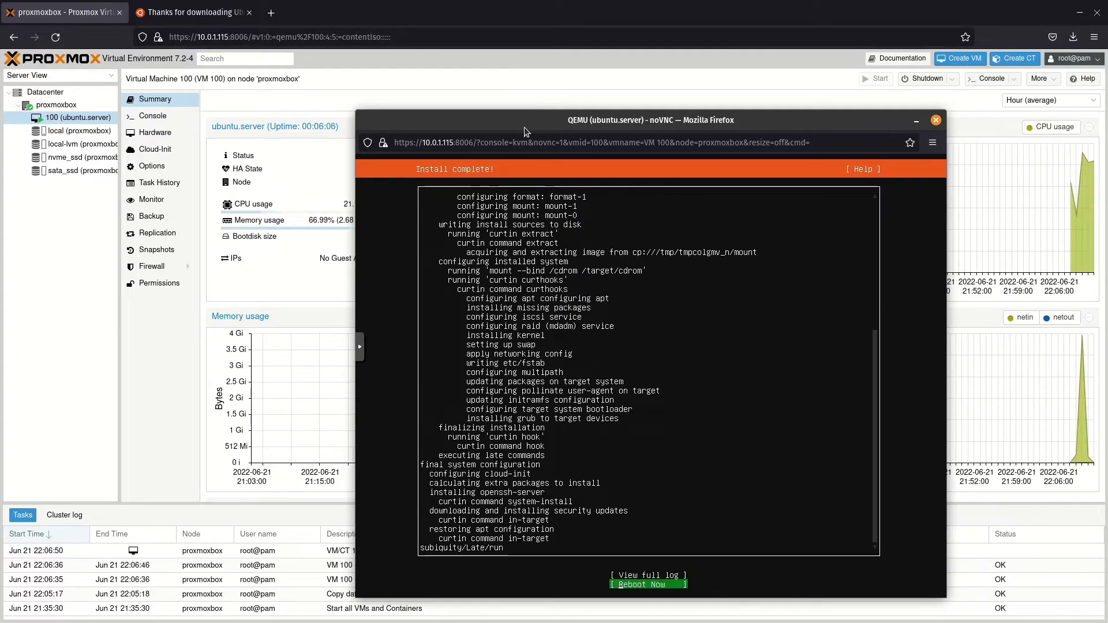
# Reboot into the newly installed Ubuntu Server once the install completes.
pyautogui.click(647, 584)
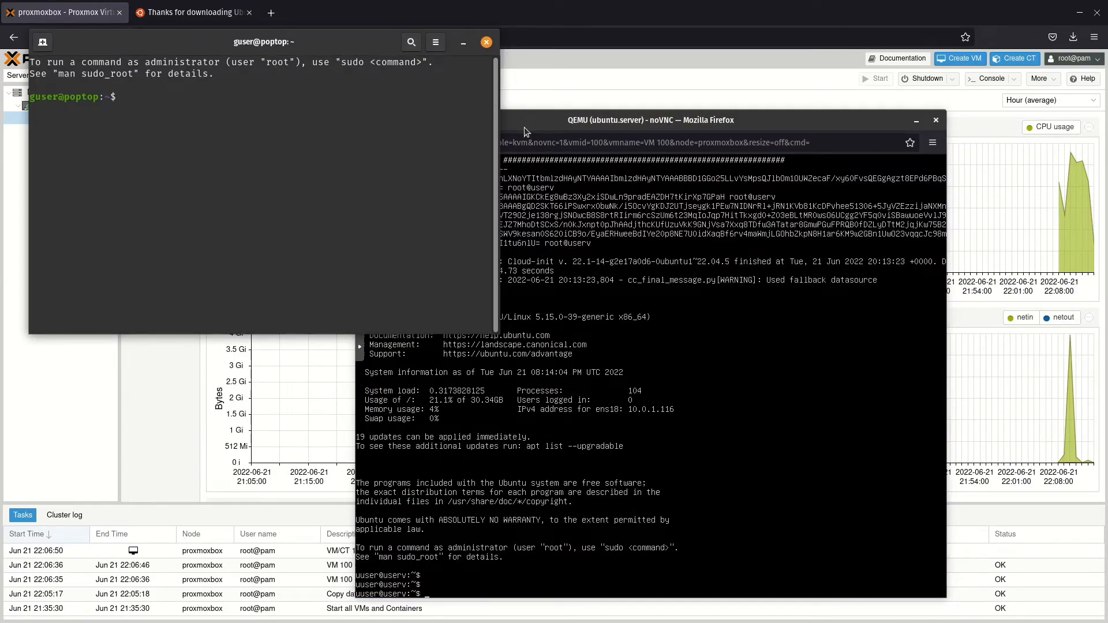
pyautogui.write('ssh')
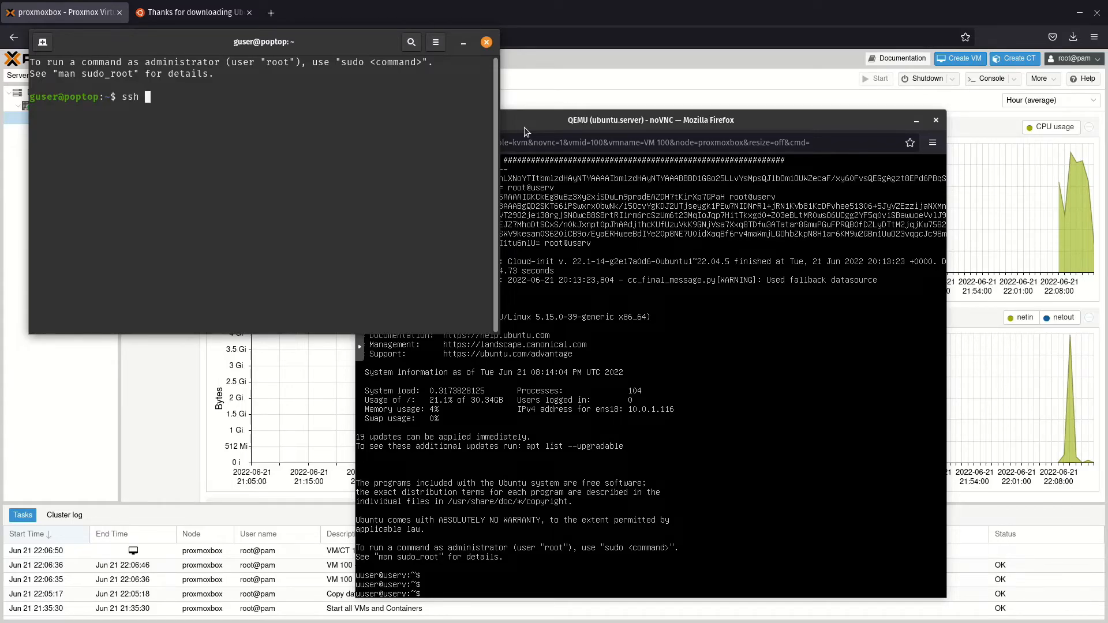
pyautogui.write('uuser')
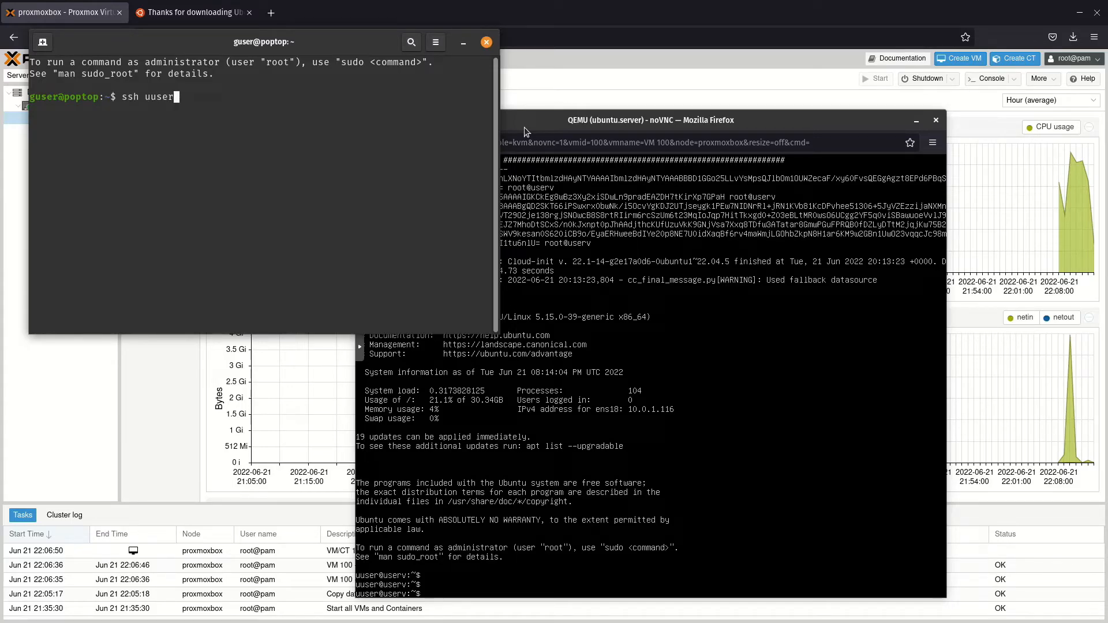
pyautogui.write('@10.0.1.116')
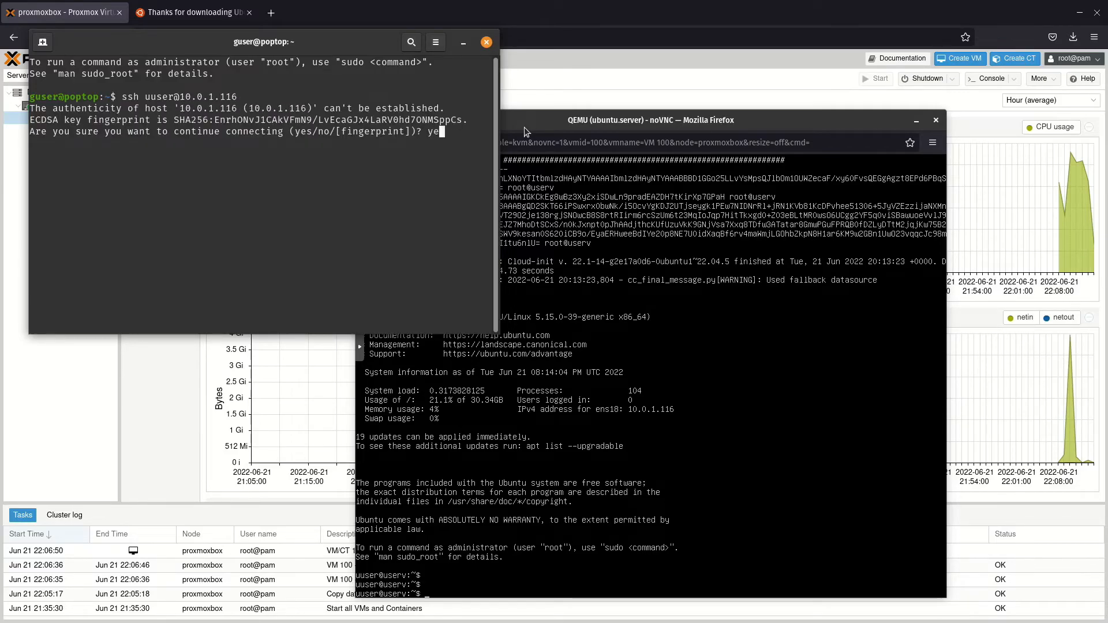
pyautogui.press('Return')
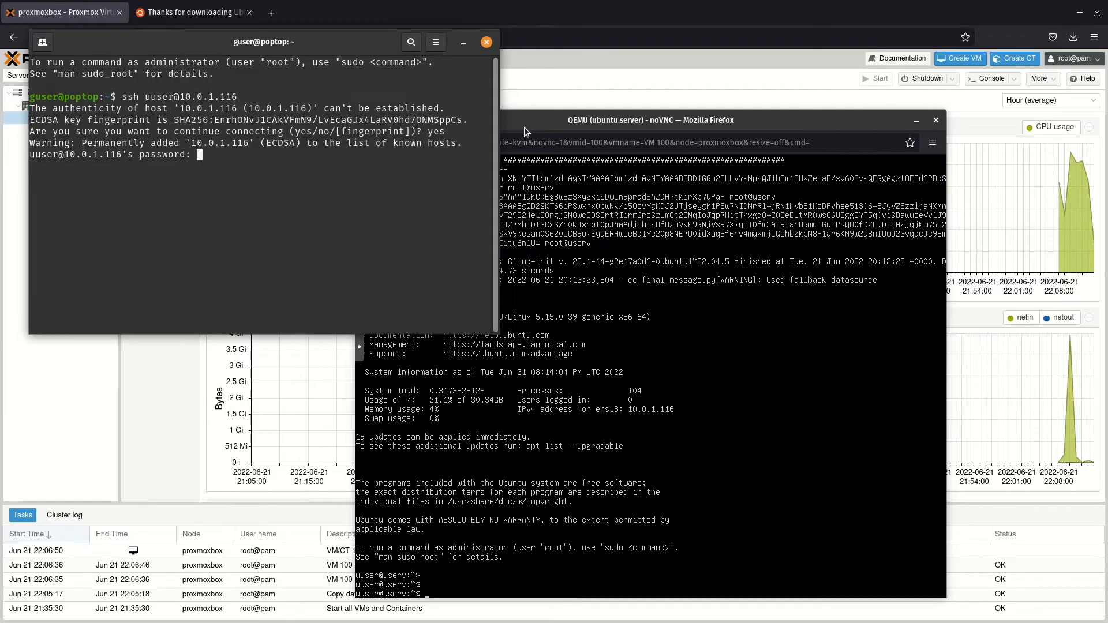
pyautogui.press('Return')
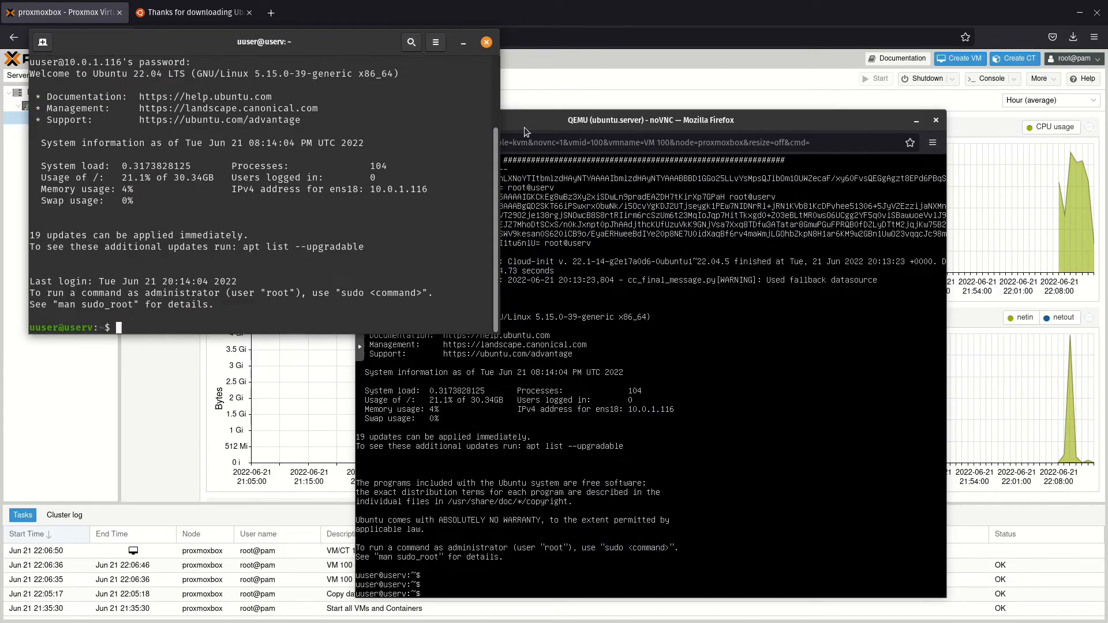
pyautogui.press('Return')
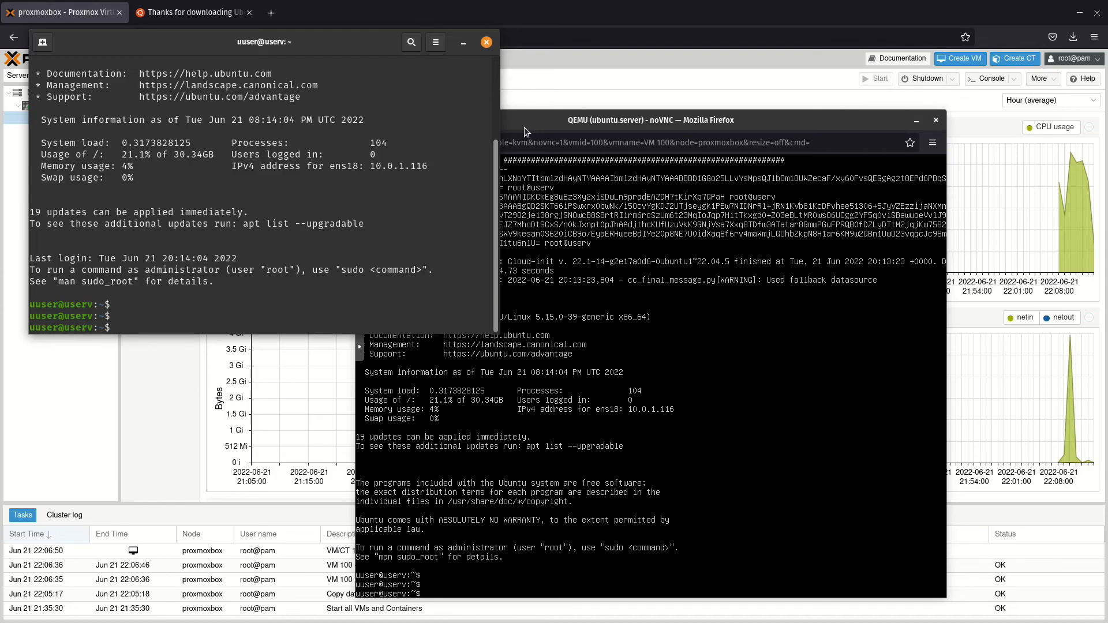